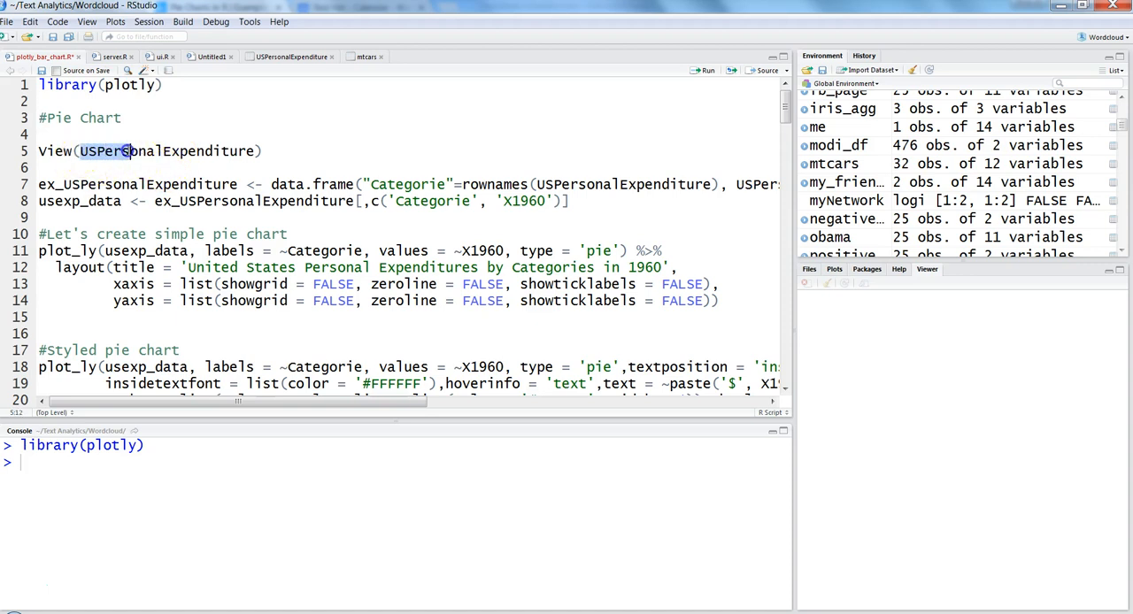
# - Inspect the USPersonalExpenditure dataset table and return to the pie chart script
pyautogui.doubleClick(168, 151)
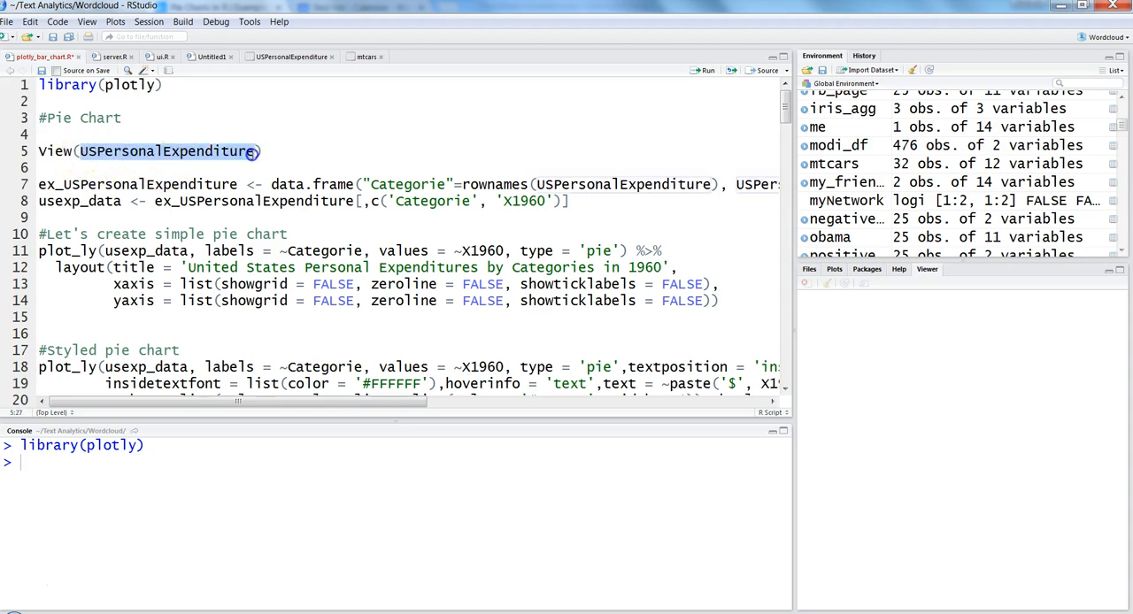
pyautogui.click(291, 56)
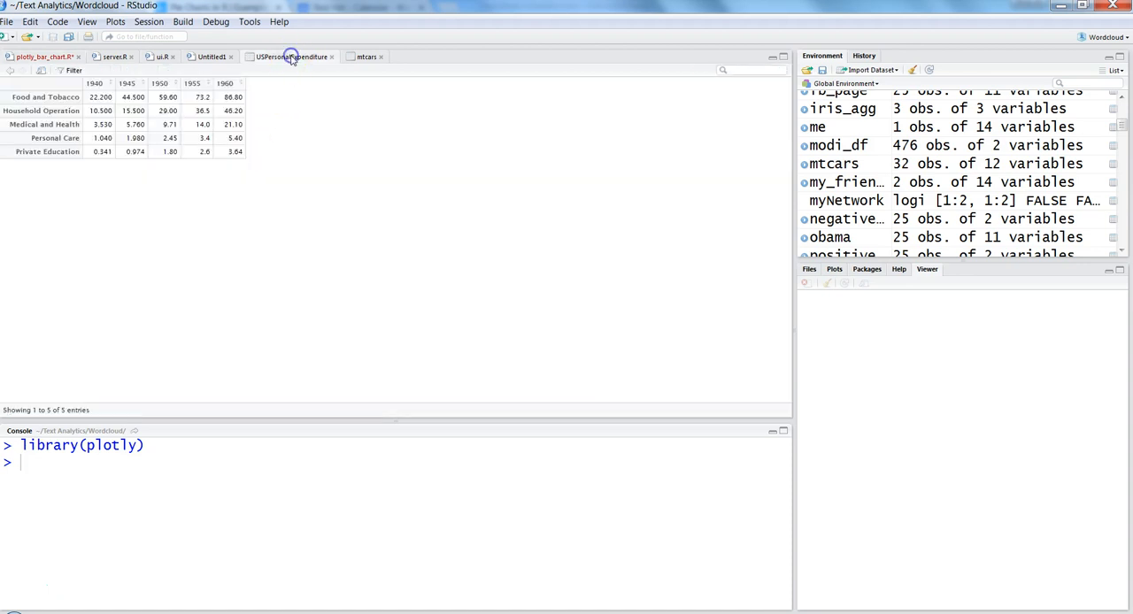
pyautogui.moveTo(163, 163)
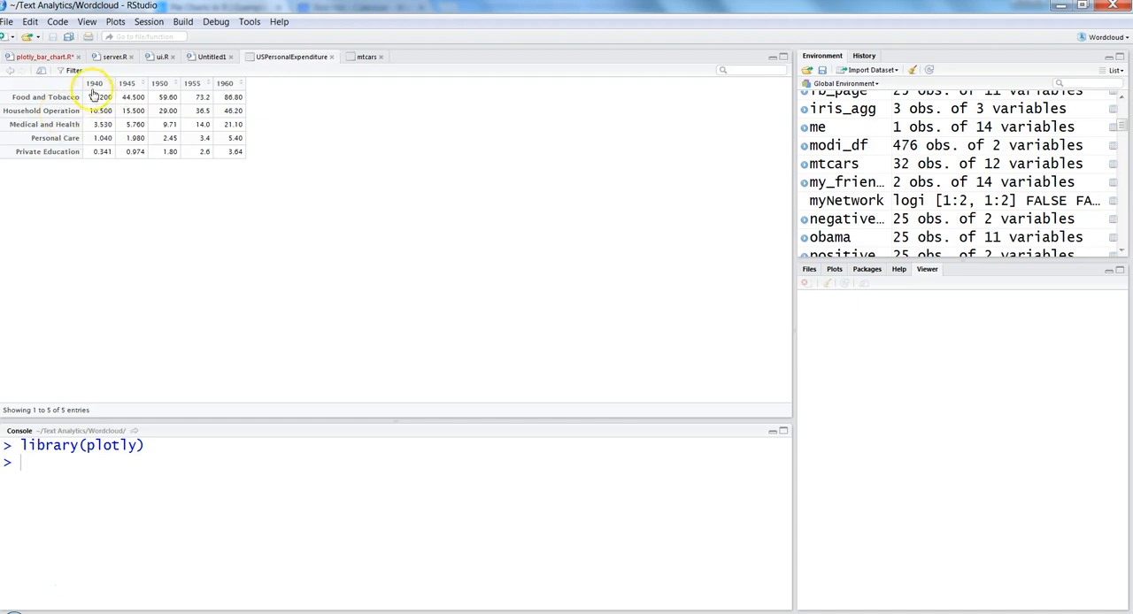
pyautogui.moveTo(191, 88)
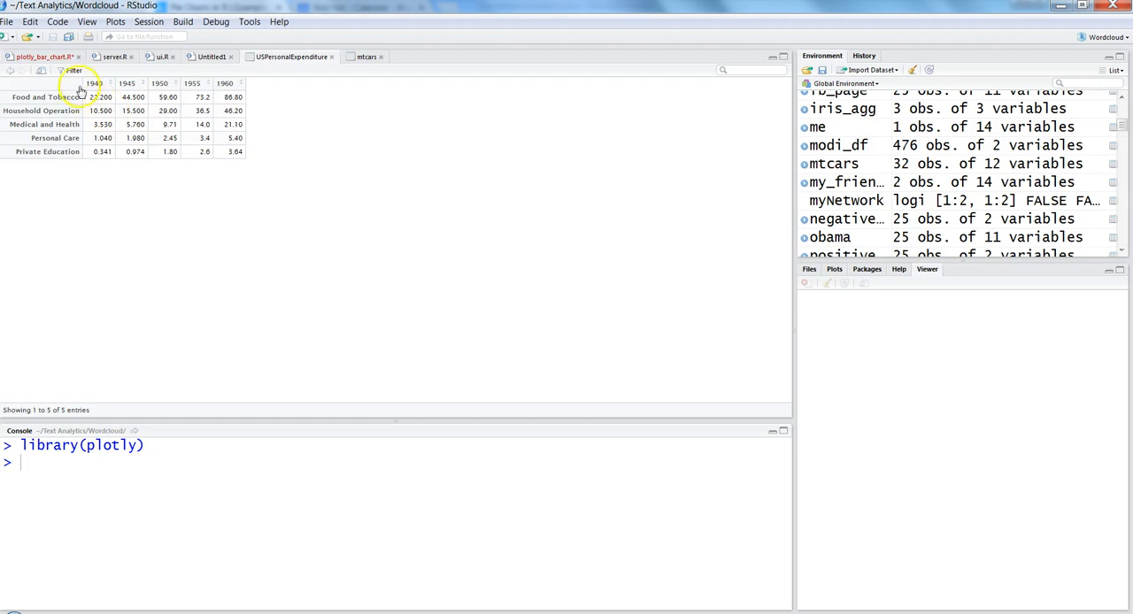
pyautogui.click(39, 57)
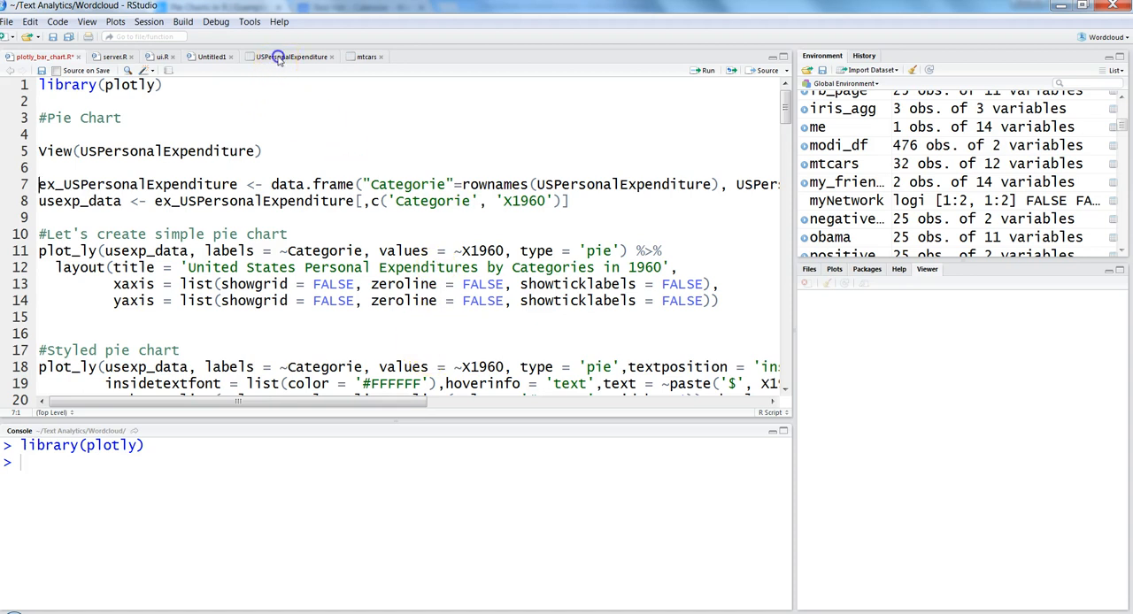
pyautogui.click(287, 57)
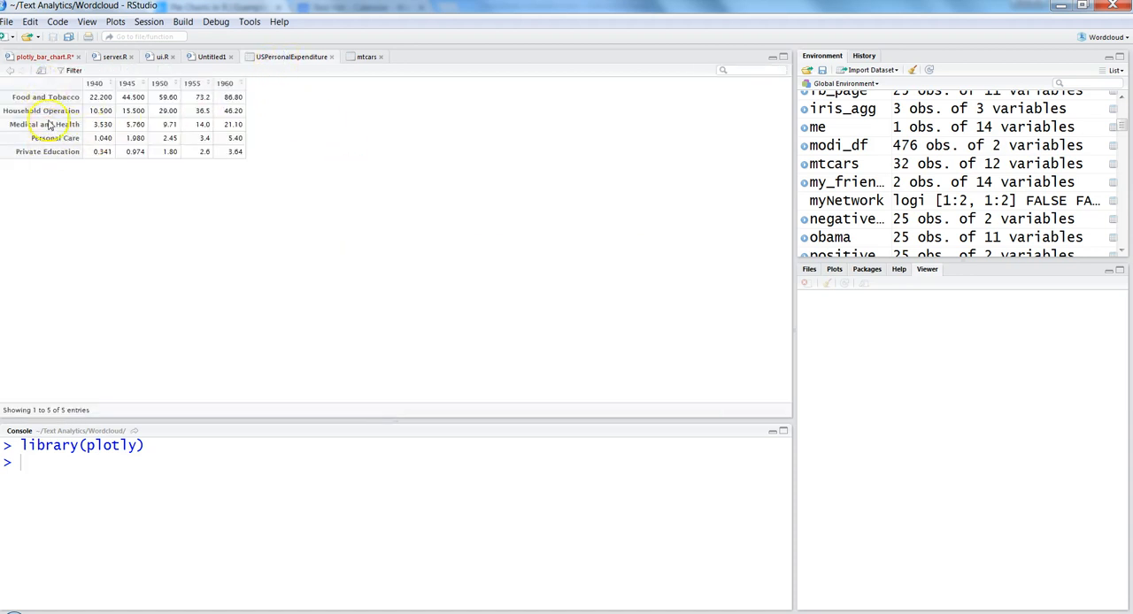
pyautogui.click(44, 57)
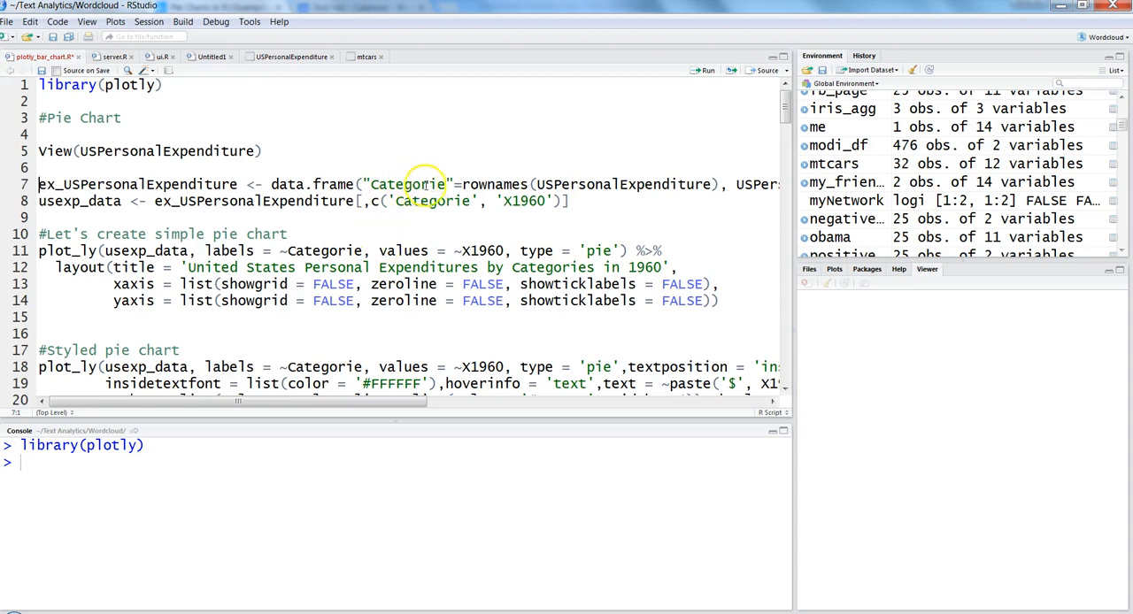
pyautogui.moveTo(439, 366)
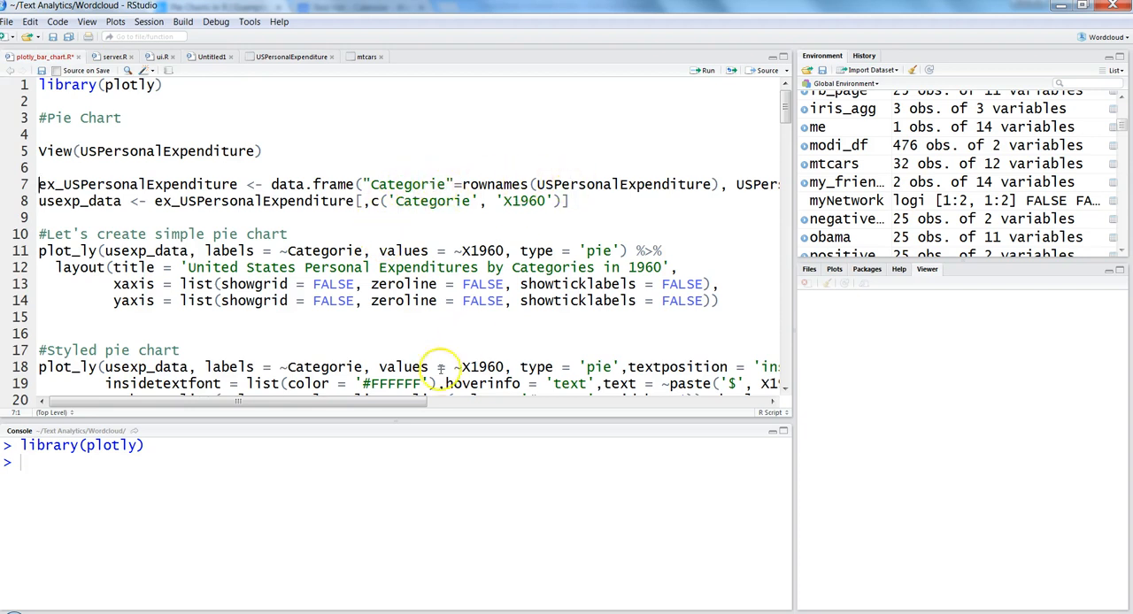
# - Build ex_USPersonalExpenditure with a Categorie column and the usexp_data subset of Categorie and X1960
pyautogui.moveTo(234, 400); pyautogui.dragTo(510, 400)
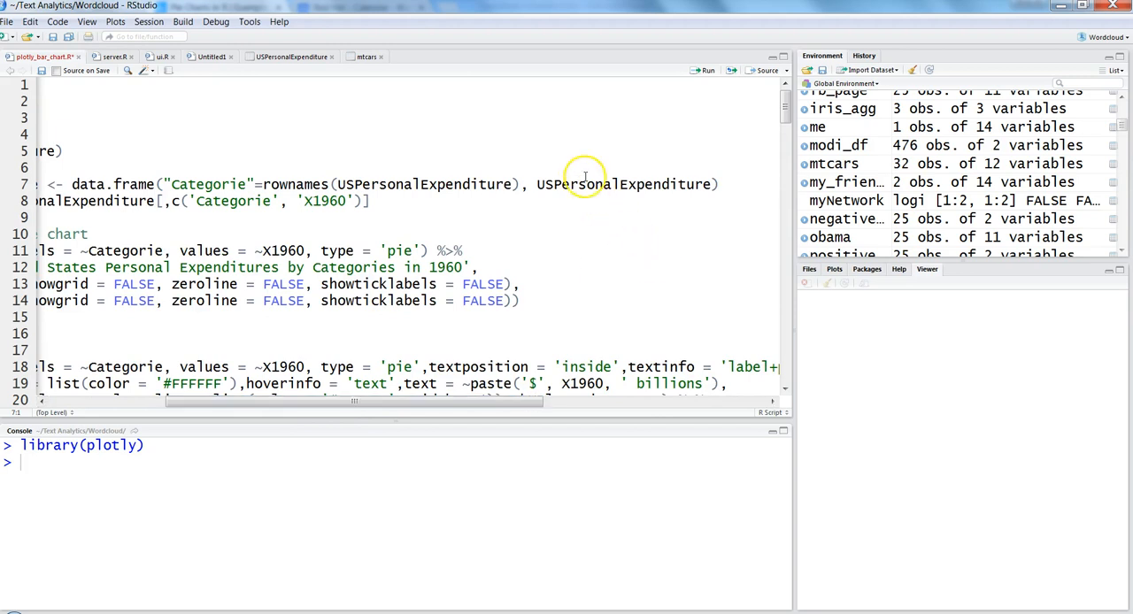
pyautogui.doubleClick(626, 184)
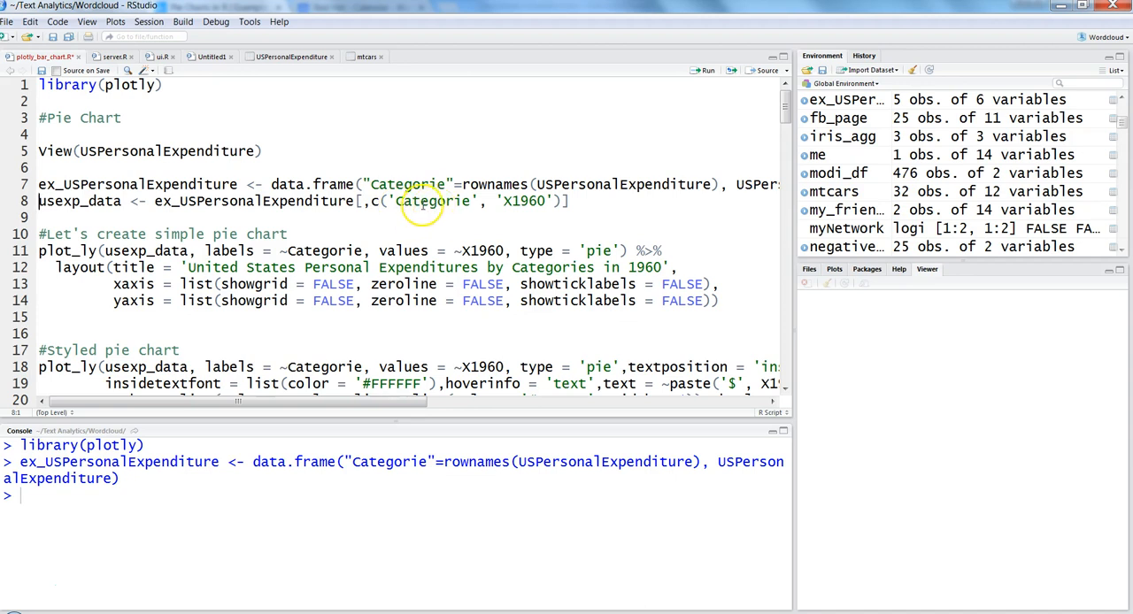
pyautogui.moveTo(524, 202)
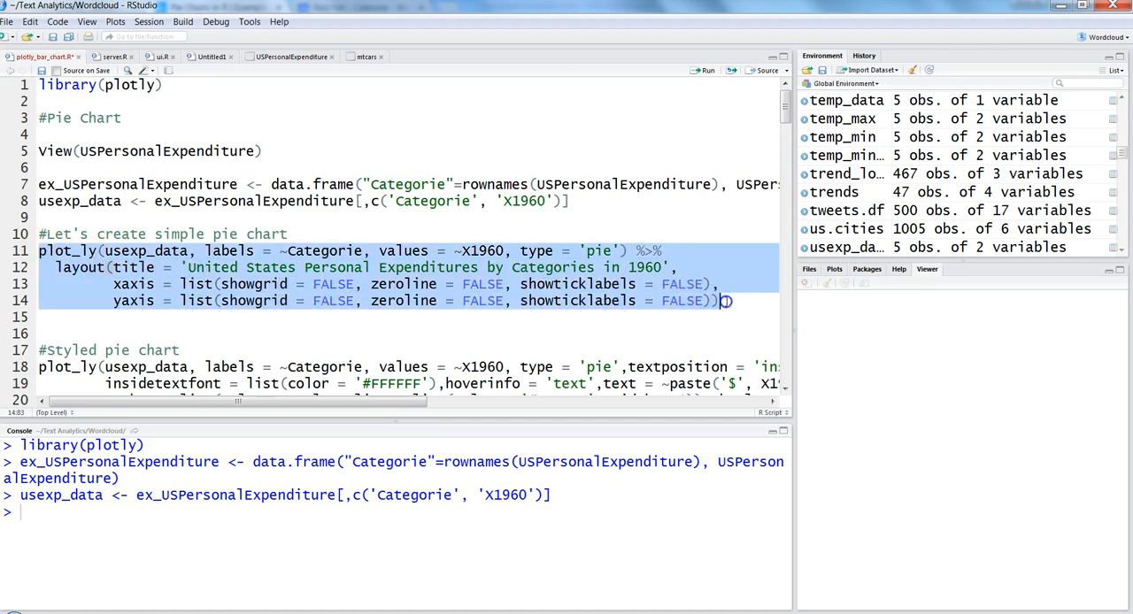
pyautogui.click(133, 252)
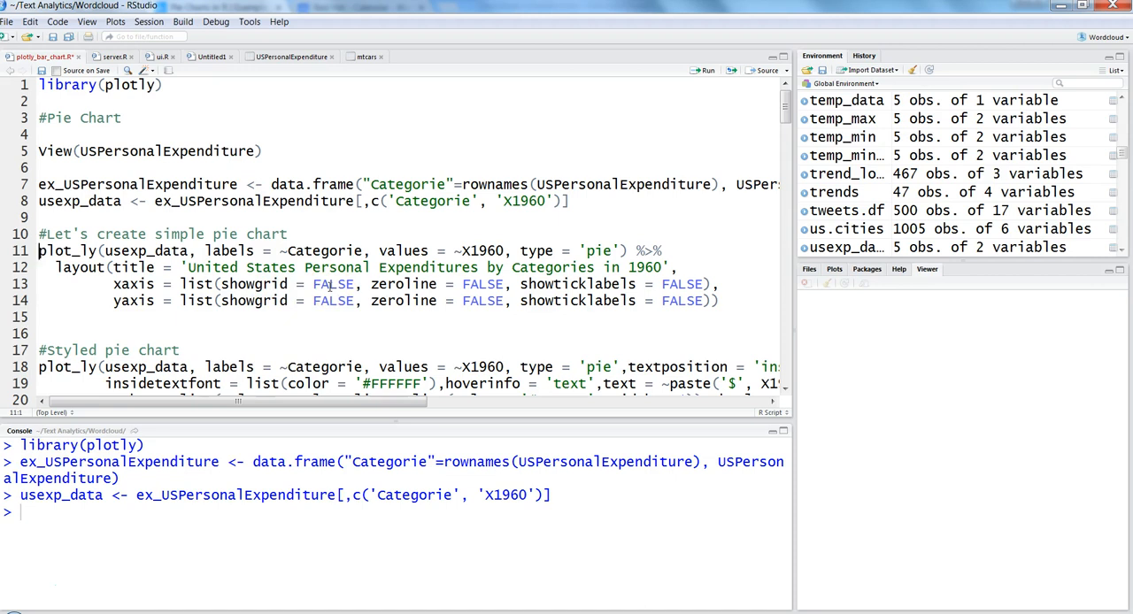
pyautogui.moveTo(39, 252); pyautogui.dragTo(718, 301)
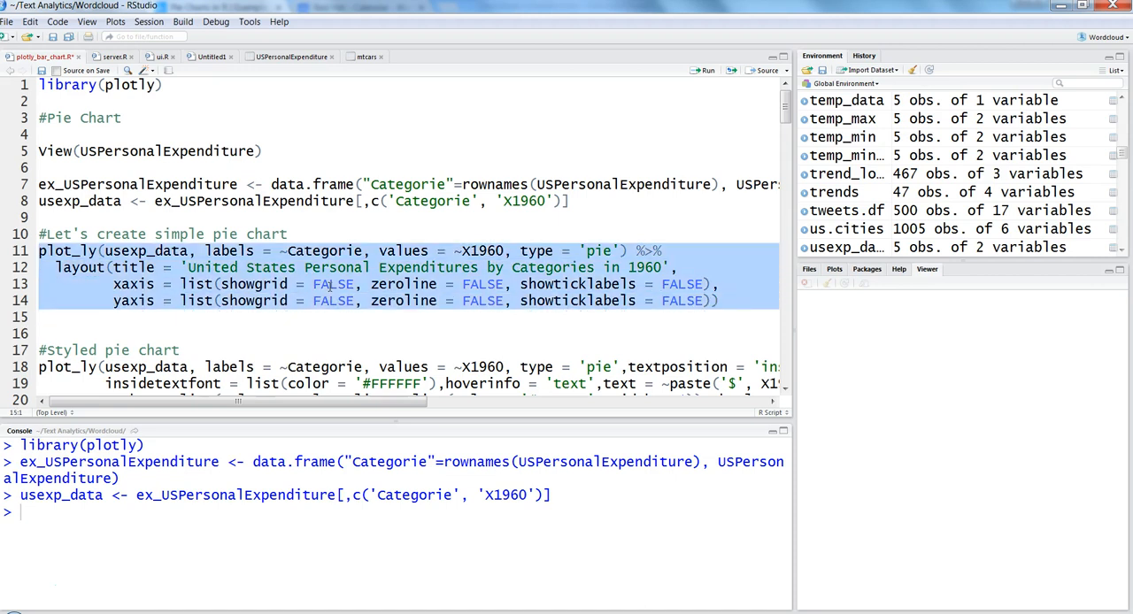
# - Render the 1960 expenditure pie chart with five category slices and inspect it enlarged
pyautogui.click(705, 70)
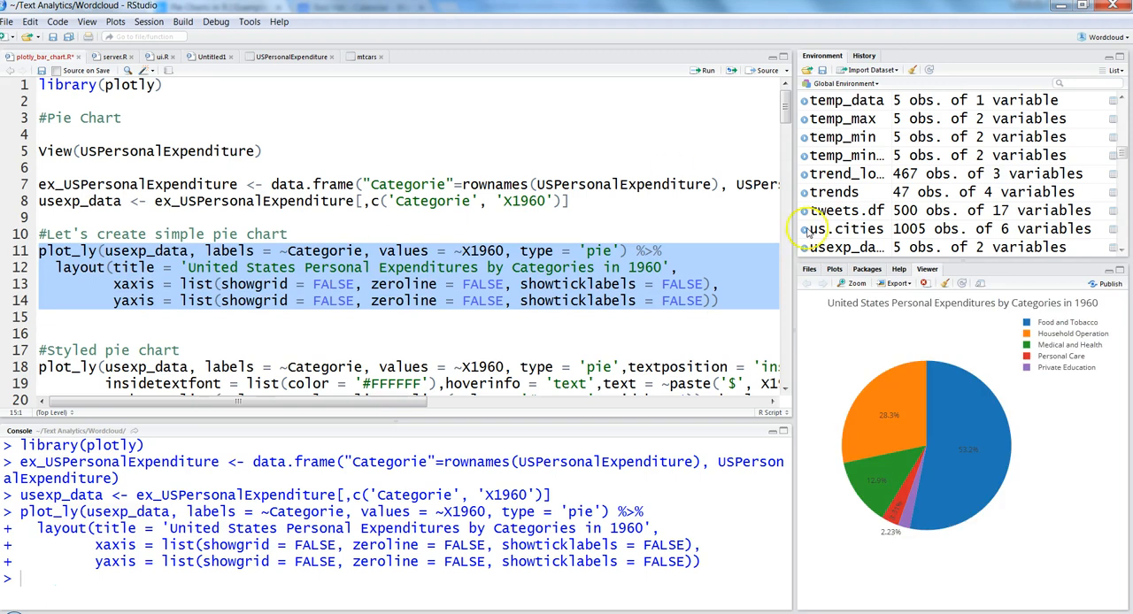
pyautogui.click(853, 283)
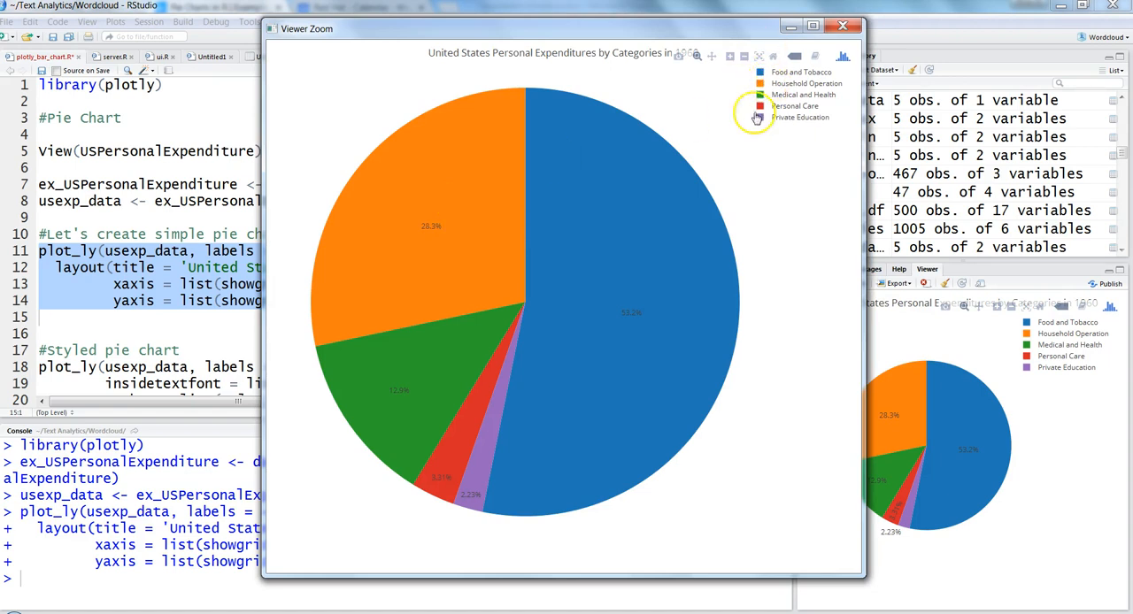
pyautogui.moveTo(499, 443)
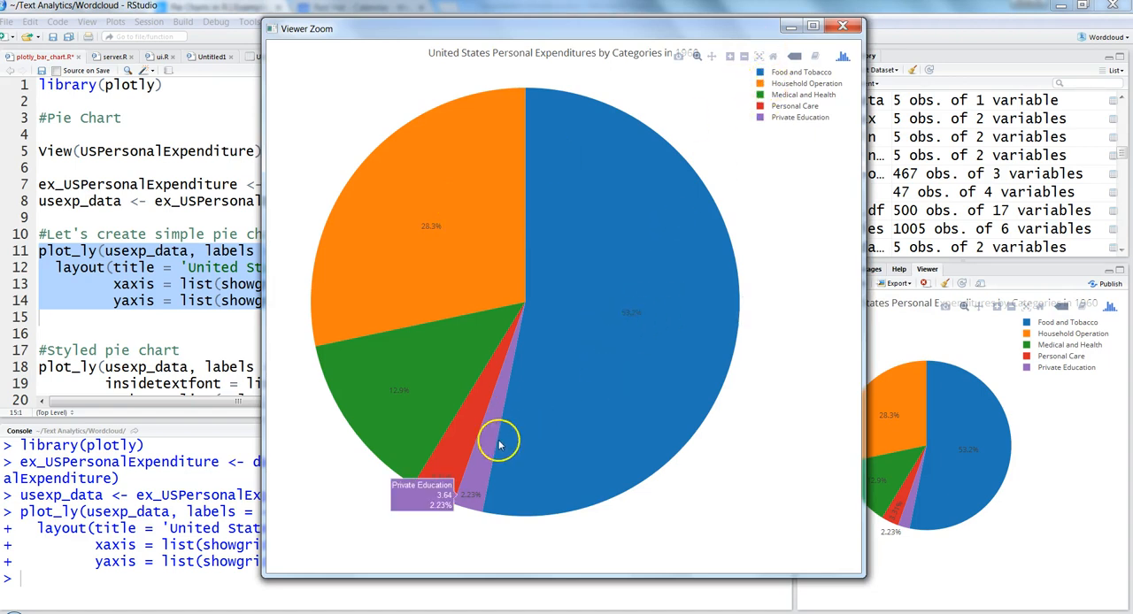
pyautogui.moveTo(619, 407)
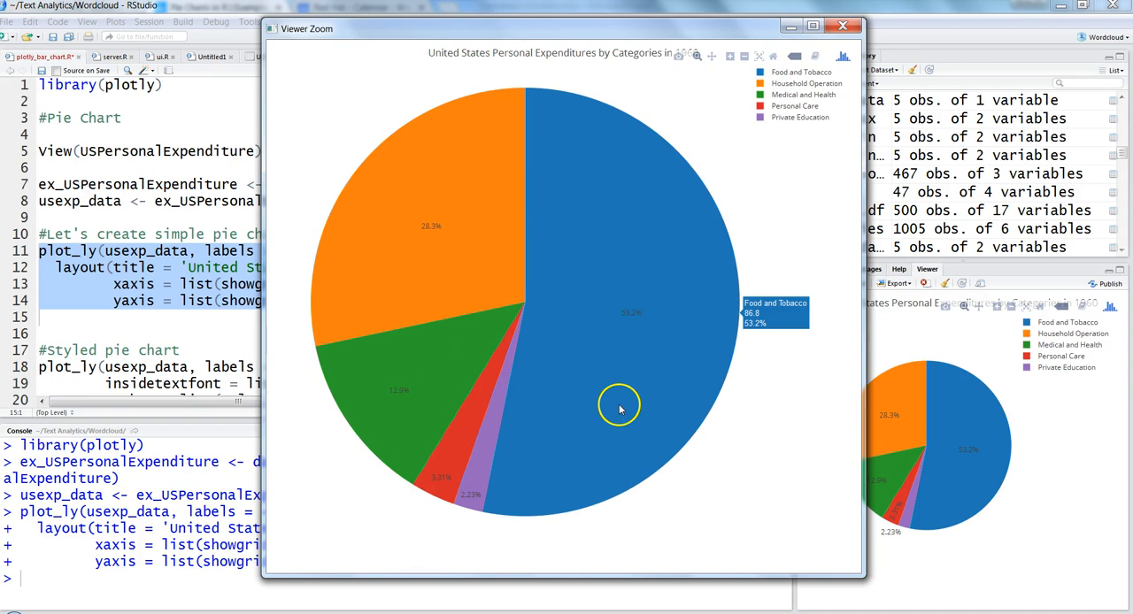
pyautogui.moveTo(825, 133)
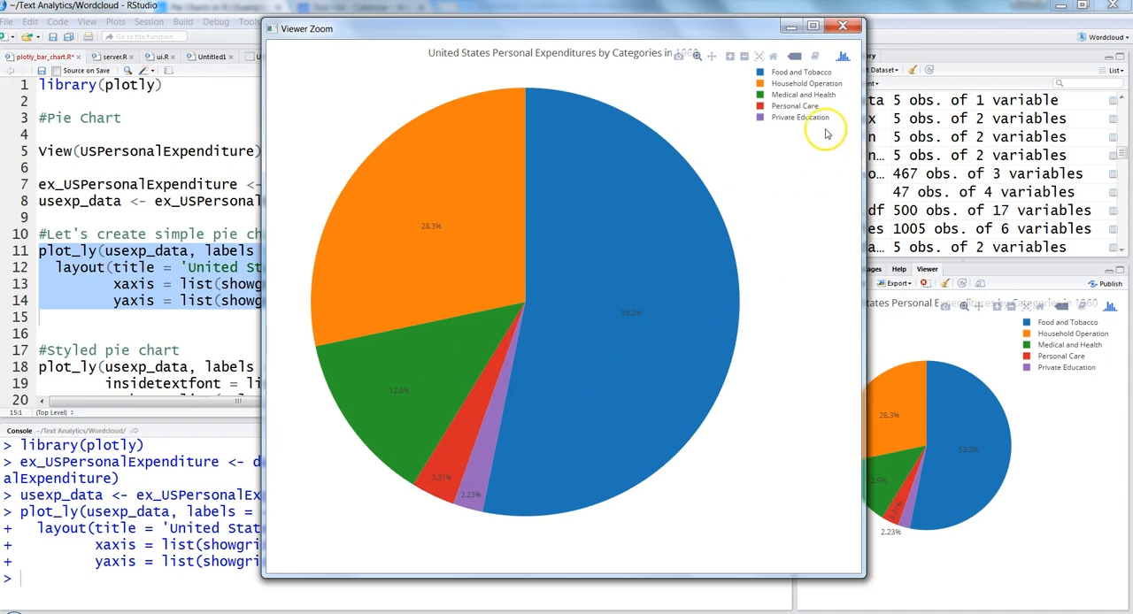
pyautogui.moveTo(846, 27)
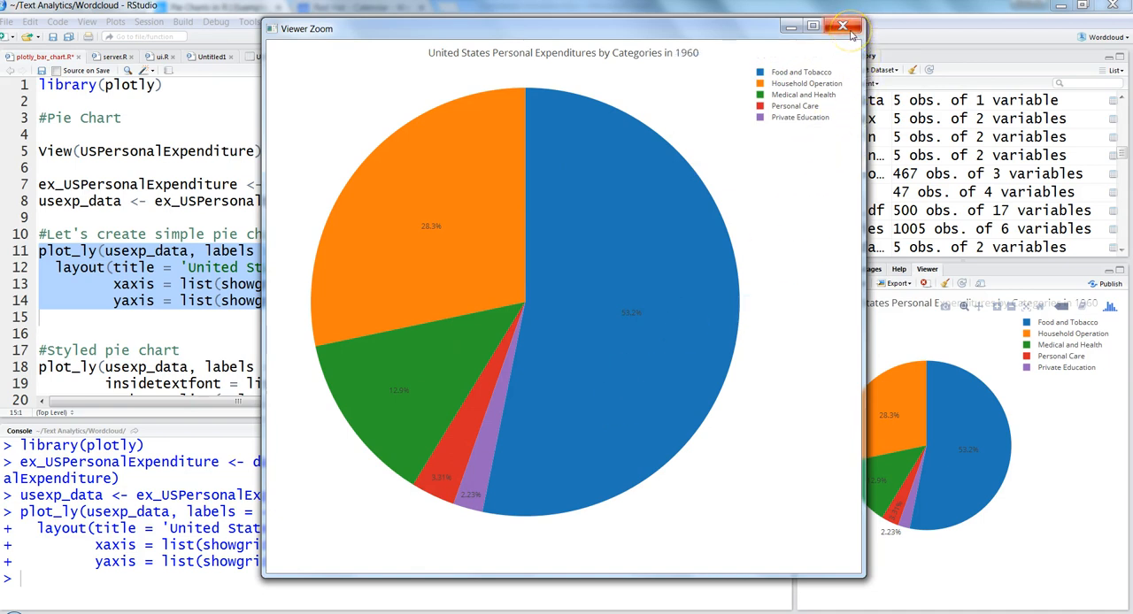
pyautogui.click(842, 25)
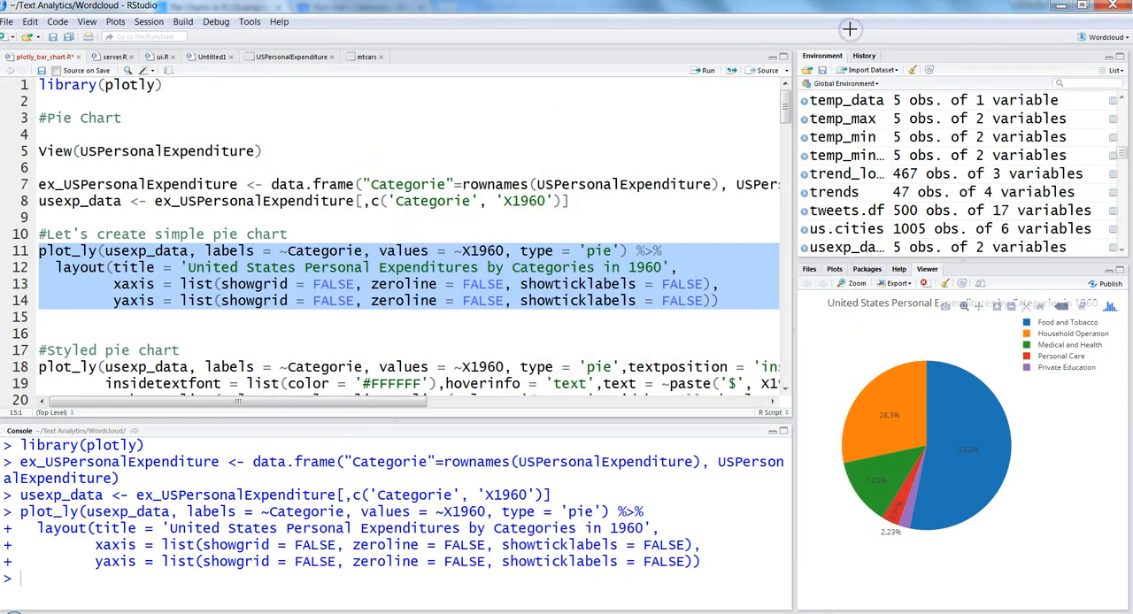
pyautogui.moveTo(1044, 396)
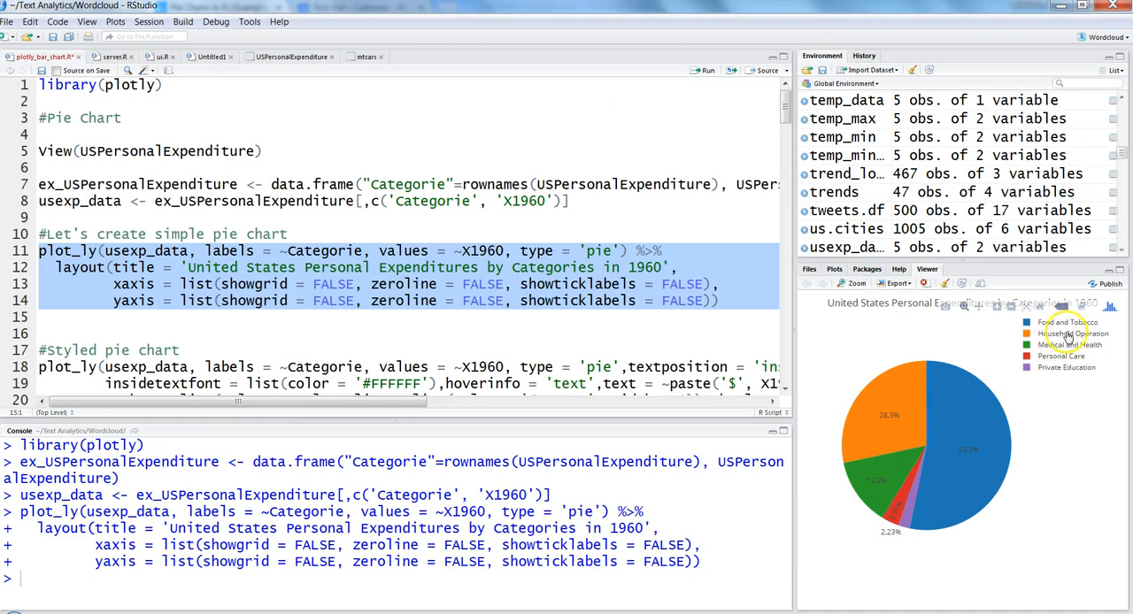
pyautogui.moveTo(970, 476)
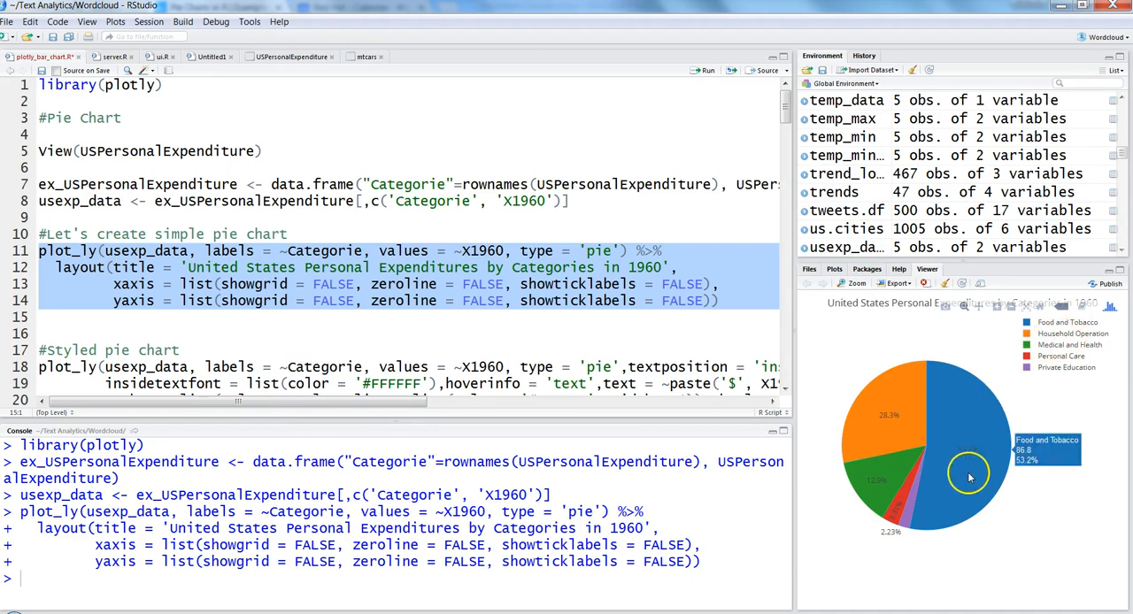
pyautogui.moveTo(906, 474)
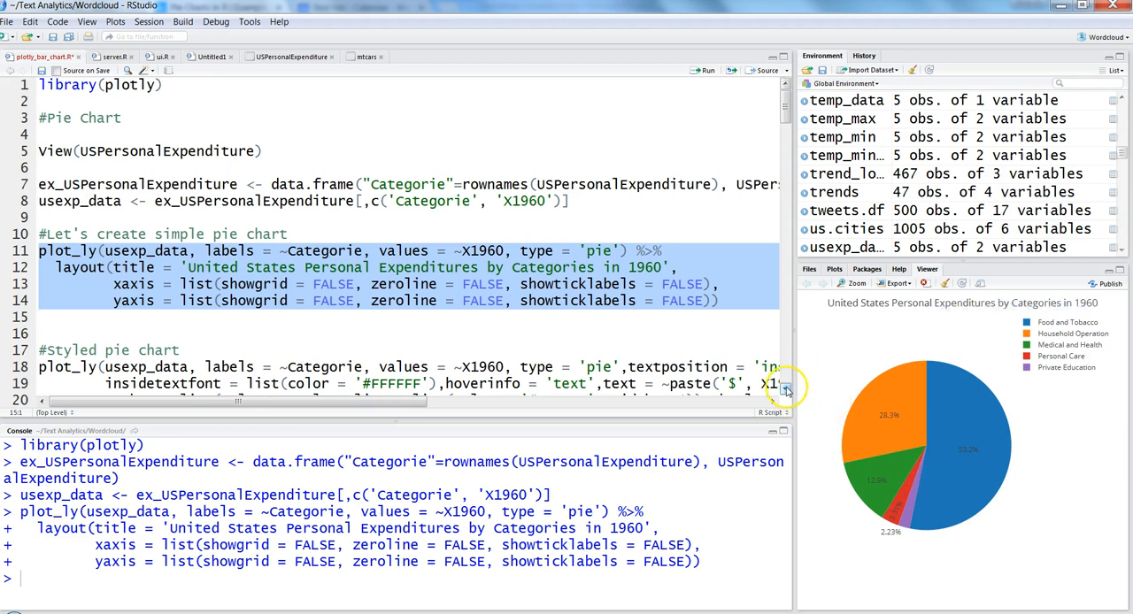
# - Review the styled pie chart's arguments: inside labels, dollar-billion hover text and white slice borders
pyautogui.scroll(-3)
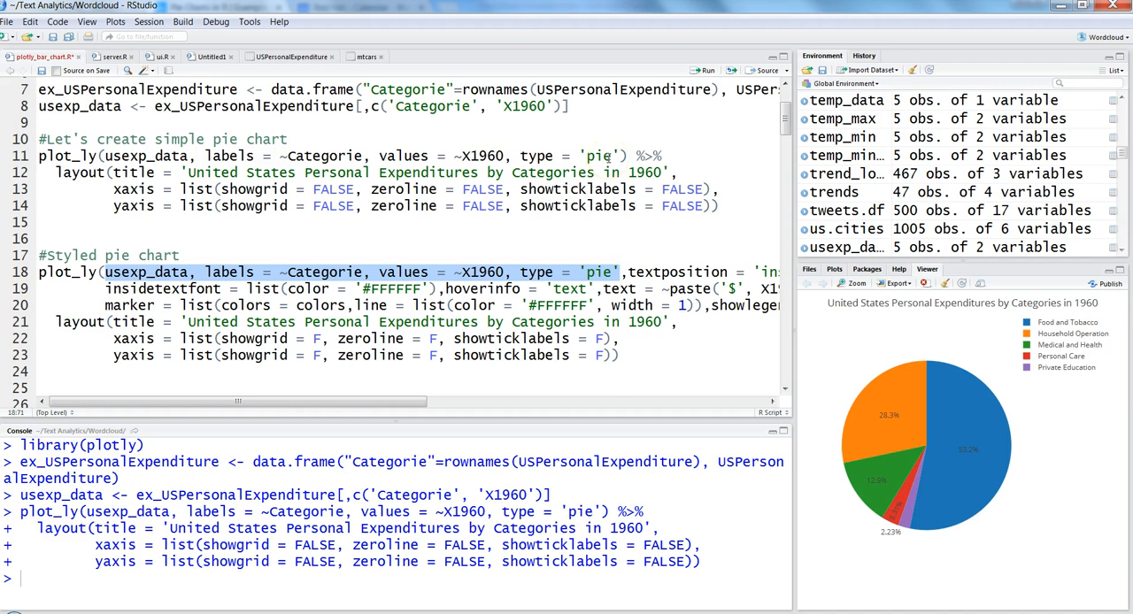
pyautogui.moveTo(239, 400); pyautogui.dragTo(439, 402)
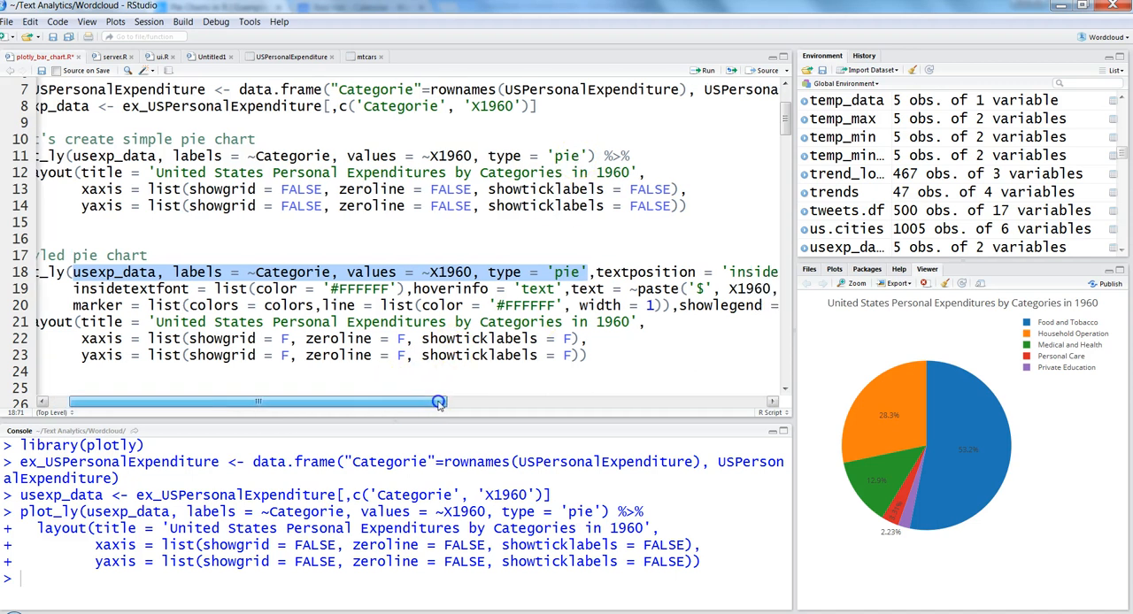
pyautogui.moveTo(439, 402); pyautogui.dragTo(595, 402)
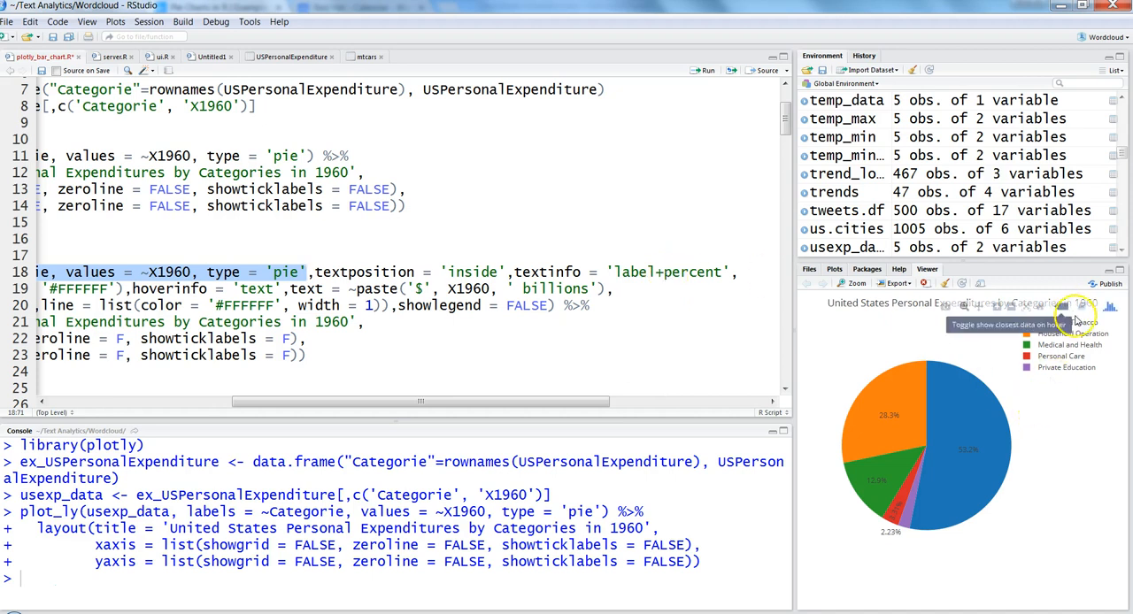
pyautogui.moveTo(902, 469)
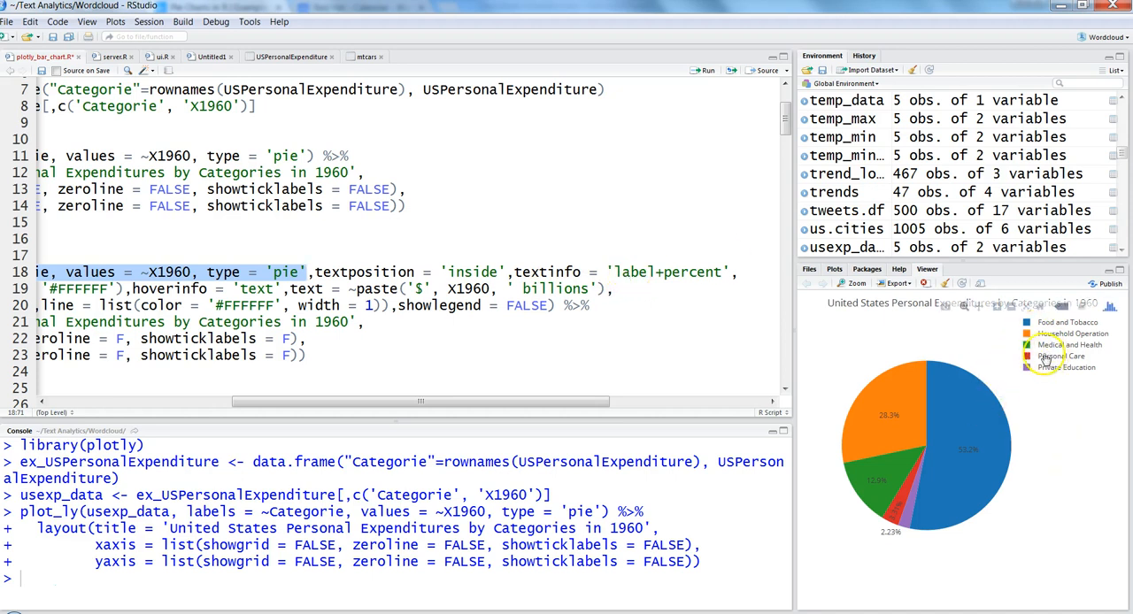
pyautogui.moveTo(878, 416)
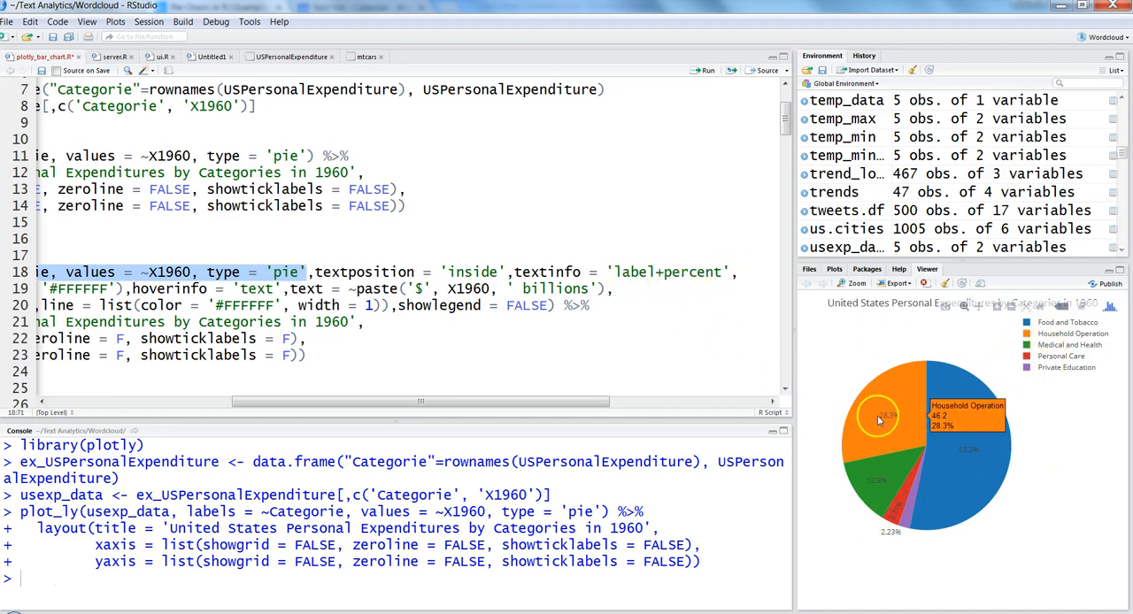
pyautogui.moveTo(422, 402); pyautogui.dragTo(429, 401)
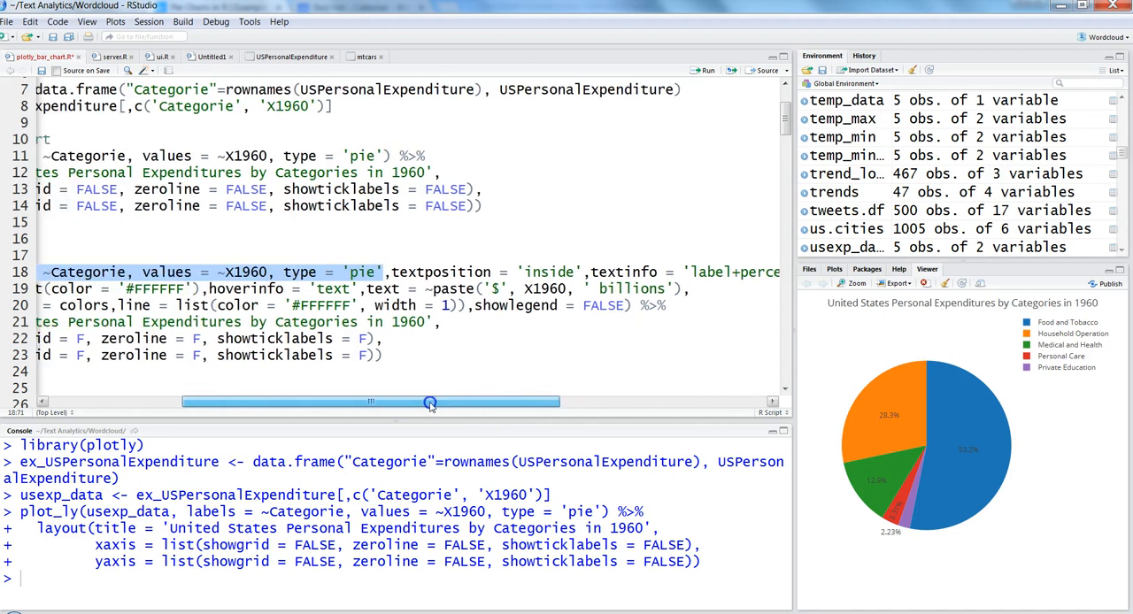
pyautogui.moveTo(428, 402); pyautogui.dragTo(248, 401)
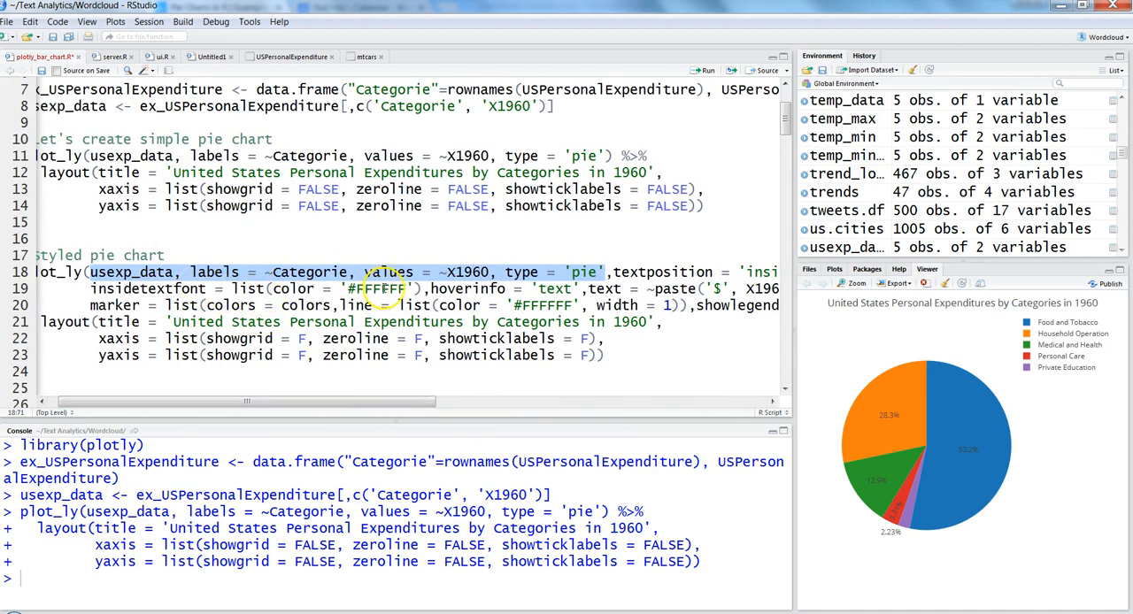
pyautogui.moveTo(247, 400); pyautogui.dragTo(495, 400)
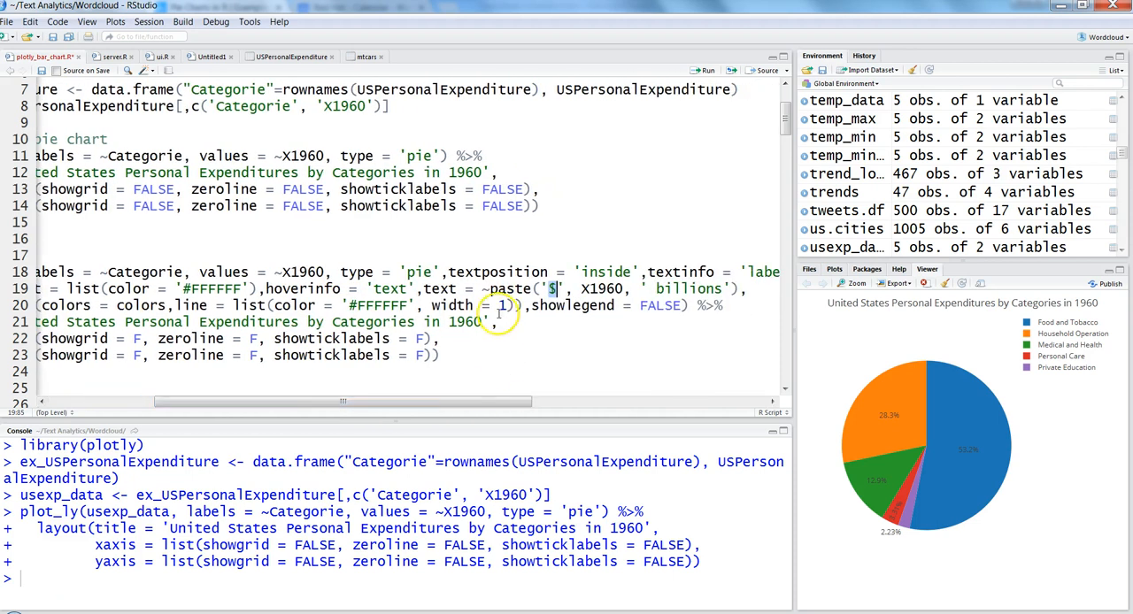
pyautogui.moveTo(927, 375)
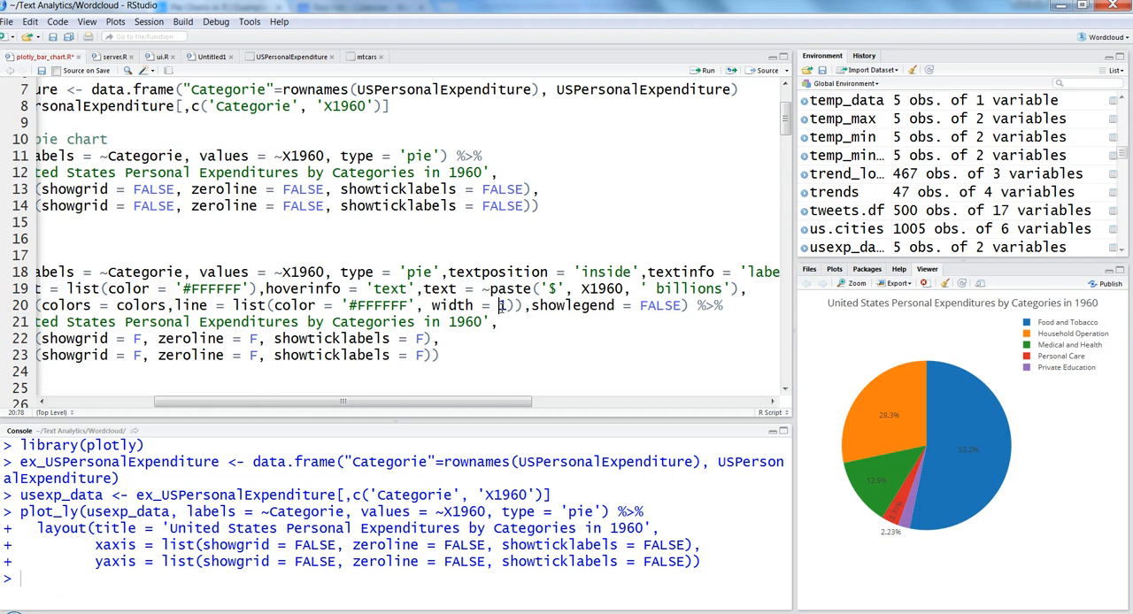
pyautogui.moveTo(948, 420)
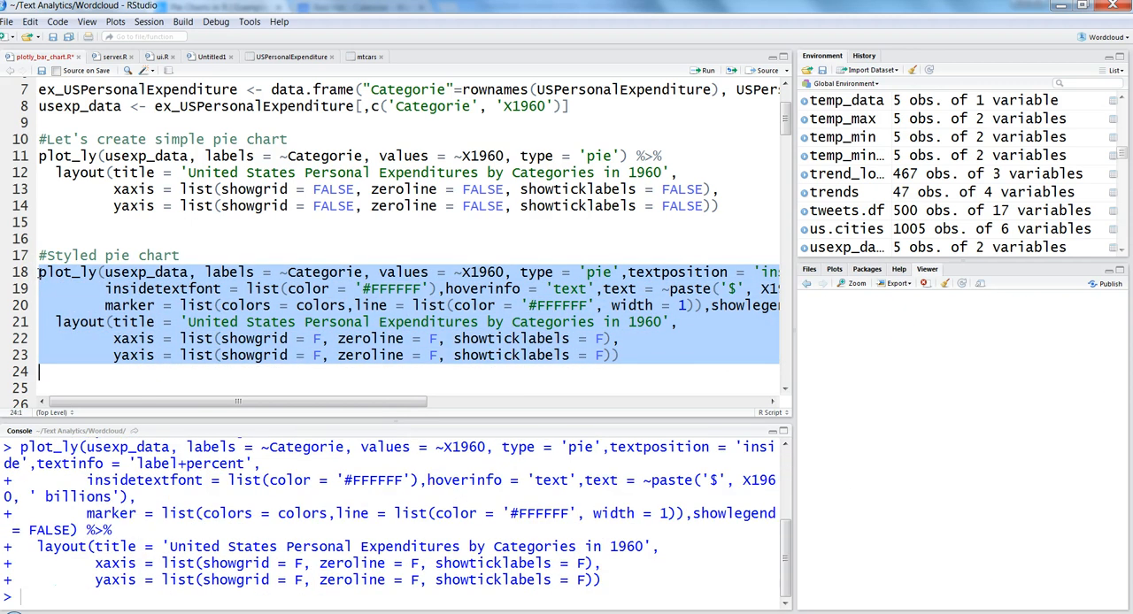
pyautogui.click(704, 71)
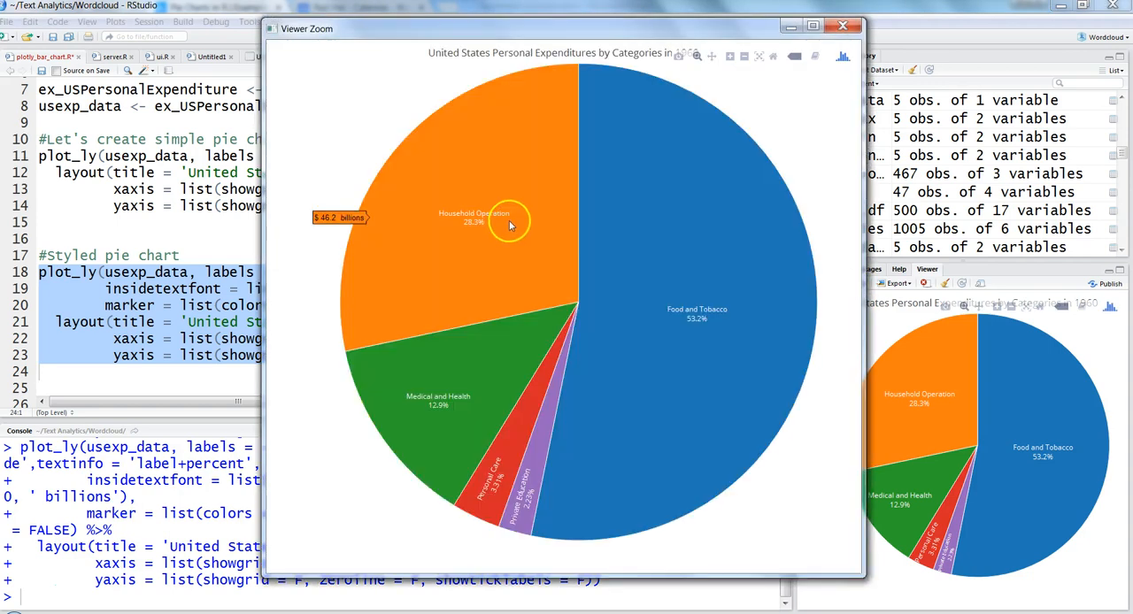
pyautogui.moveTo(529, 245)
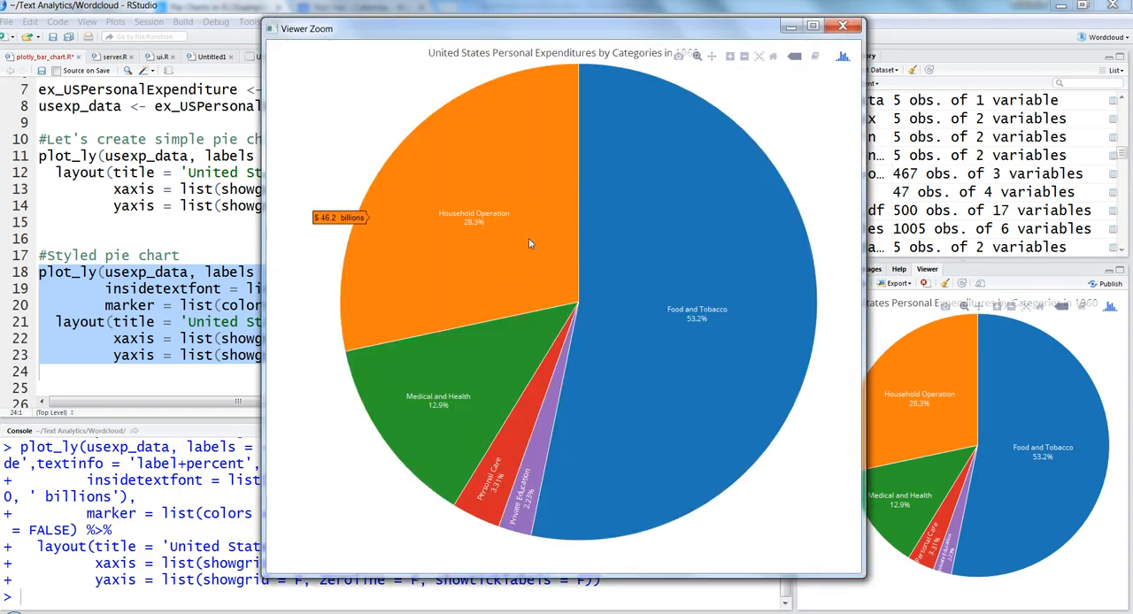
pyautogui.moveTo(614, 248)
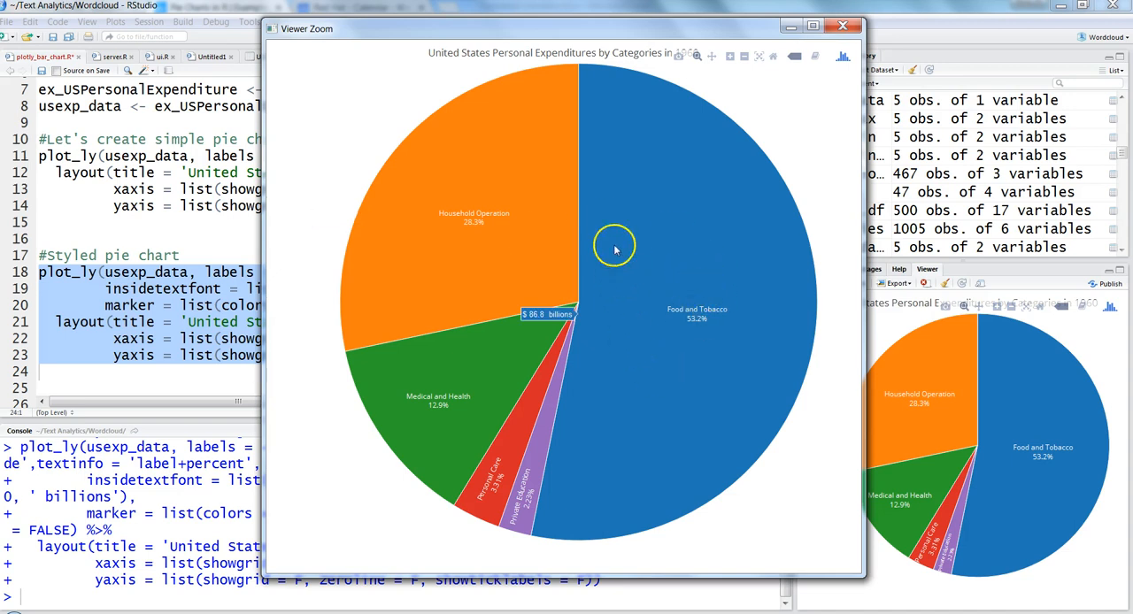
pyautogui.moveTo(582, 184)
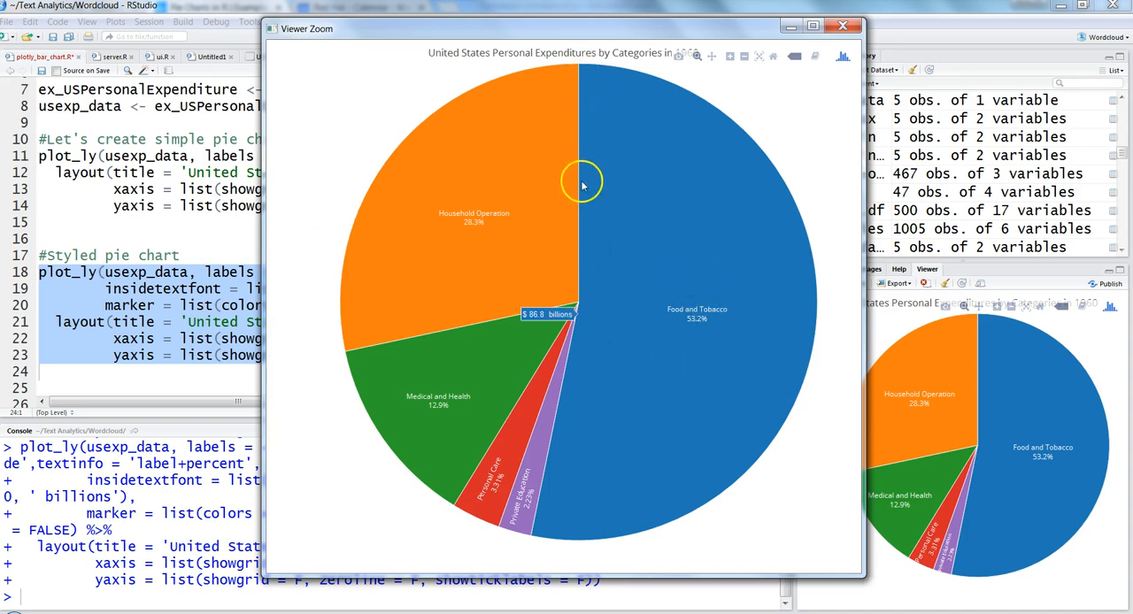
pyautogui.moveTo(587, 301)
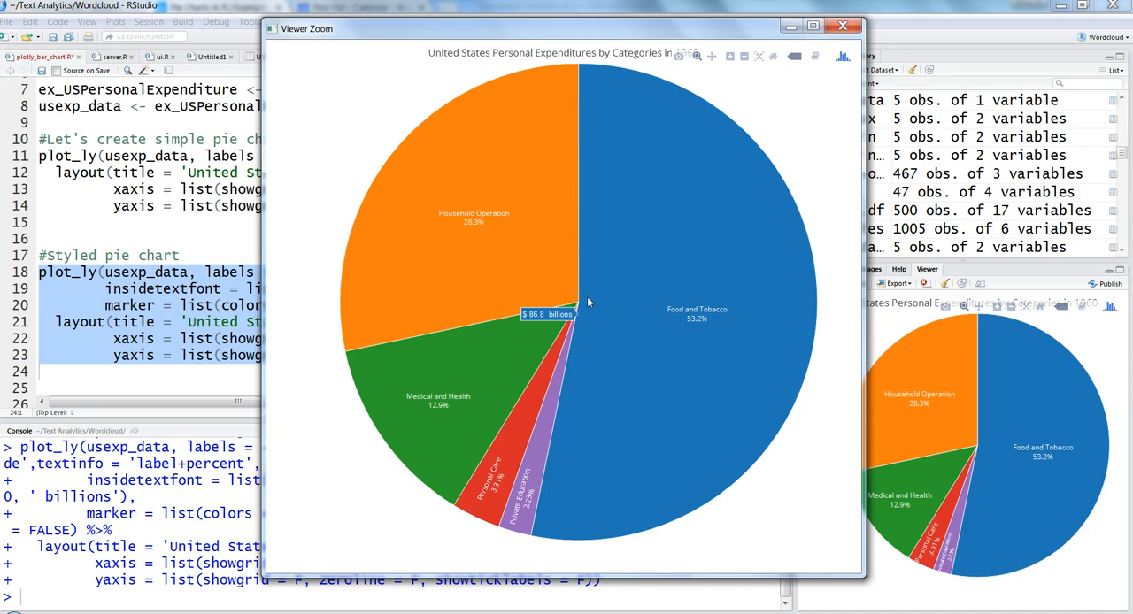
pyautogui.moveTo(582, 269)
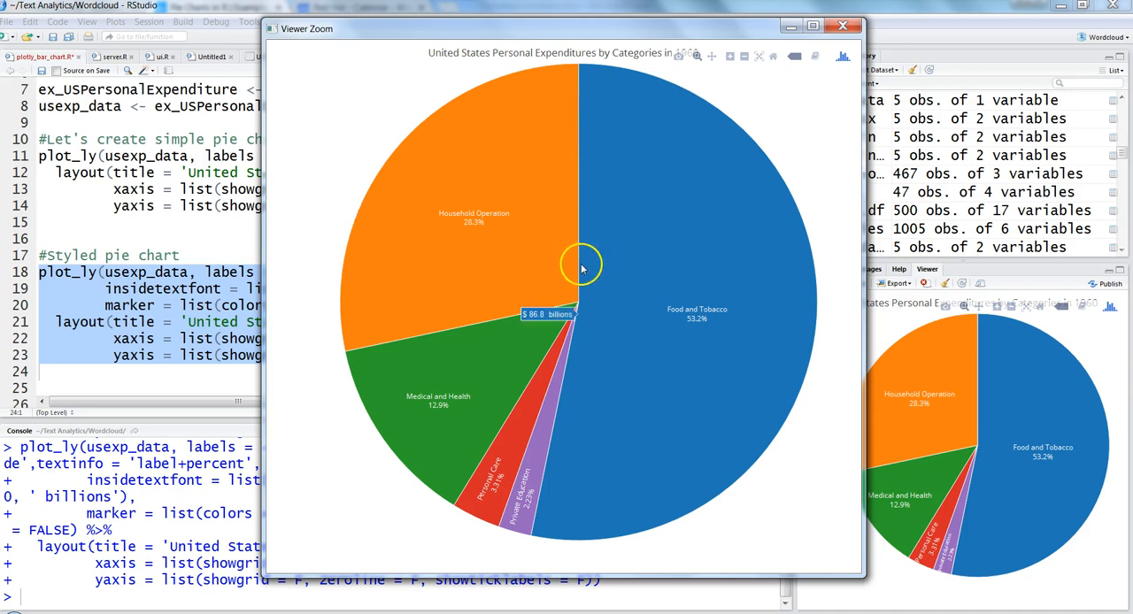
pyautogui.moveTo(584, 265)
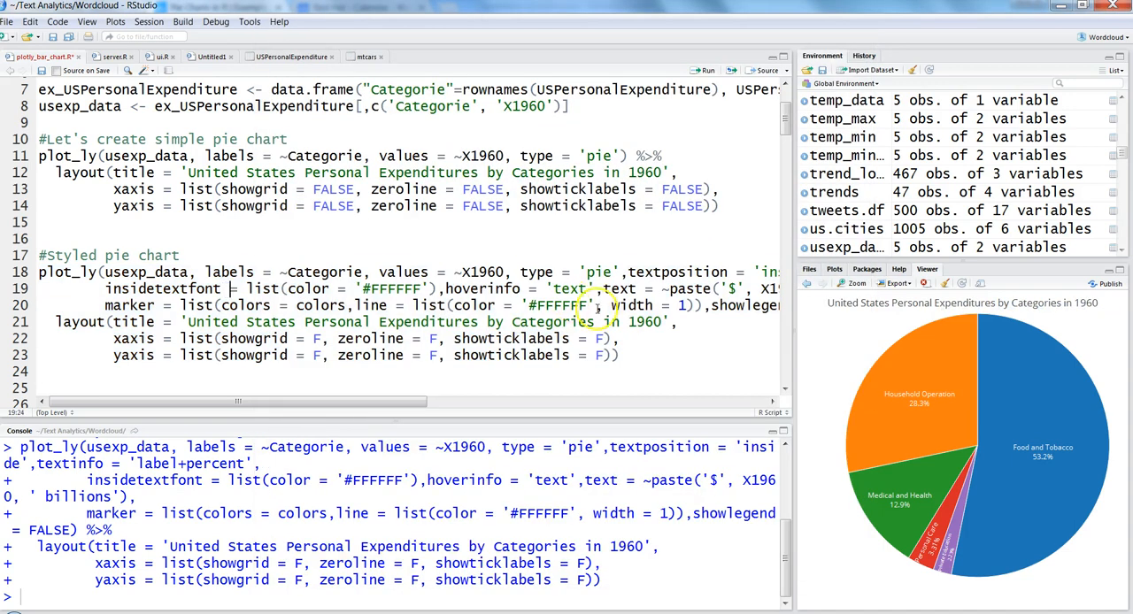
pyautogui.moveTo(239, 402); pyautogui.dragTo(566, 404)
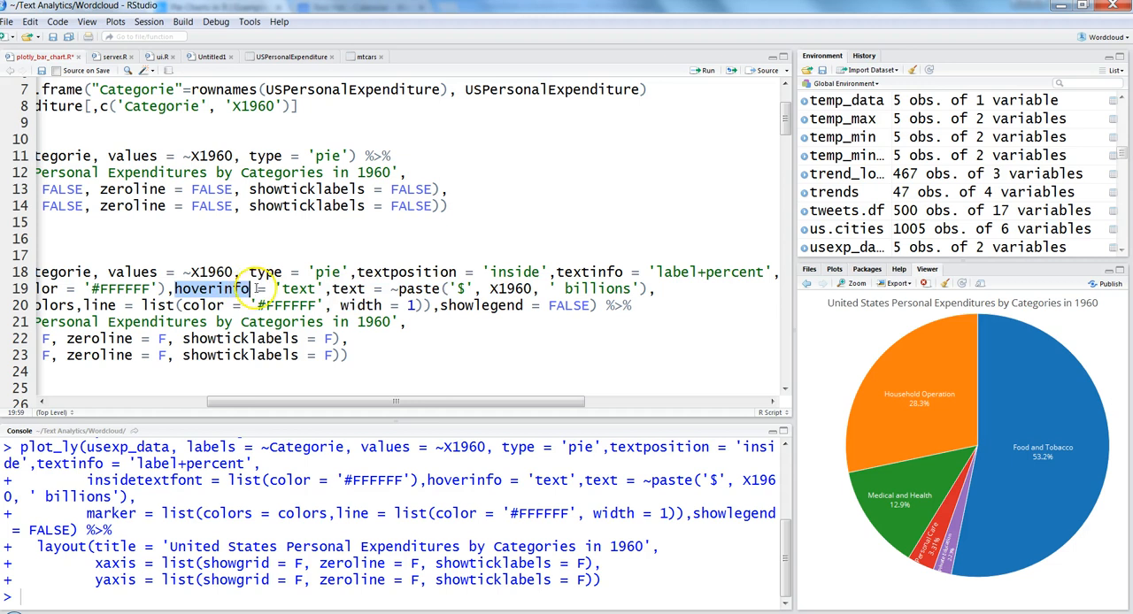
pyautogui.moveTo(993, 343)
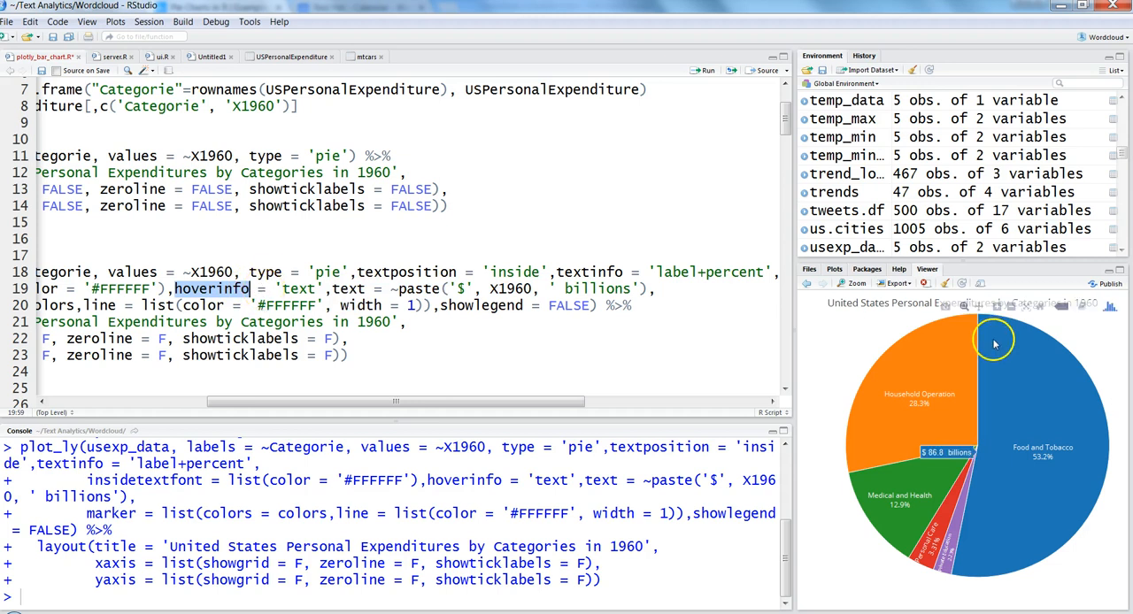
pyautogui.moveTo(893, 415)
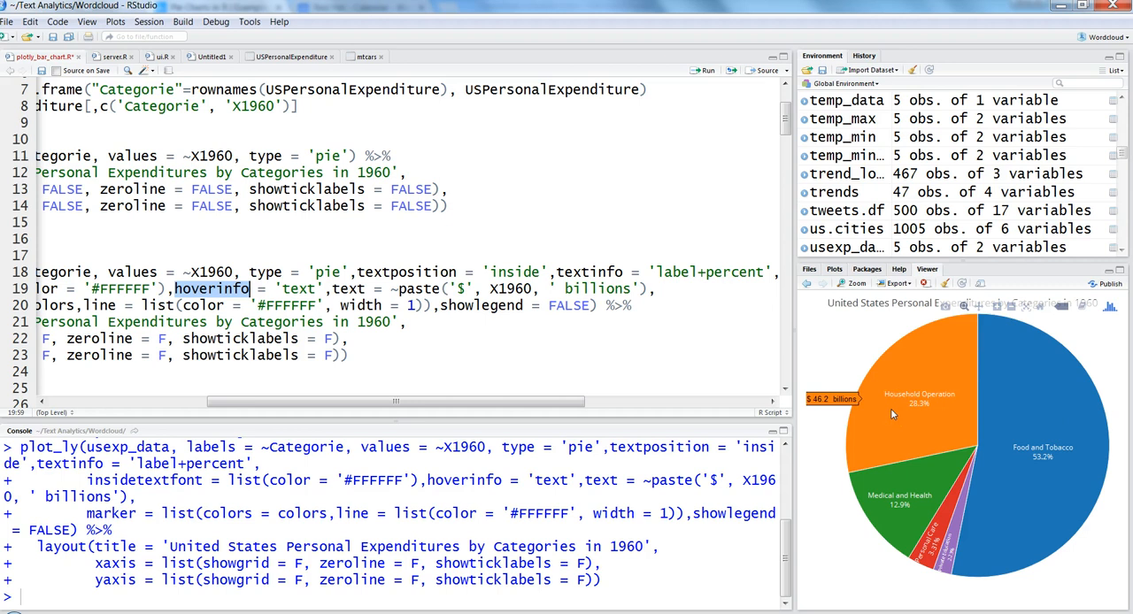
pyautogui.moveTo(564, 400)
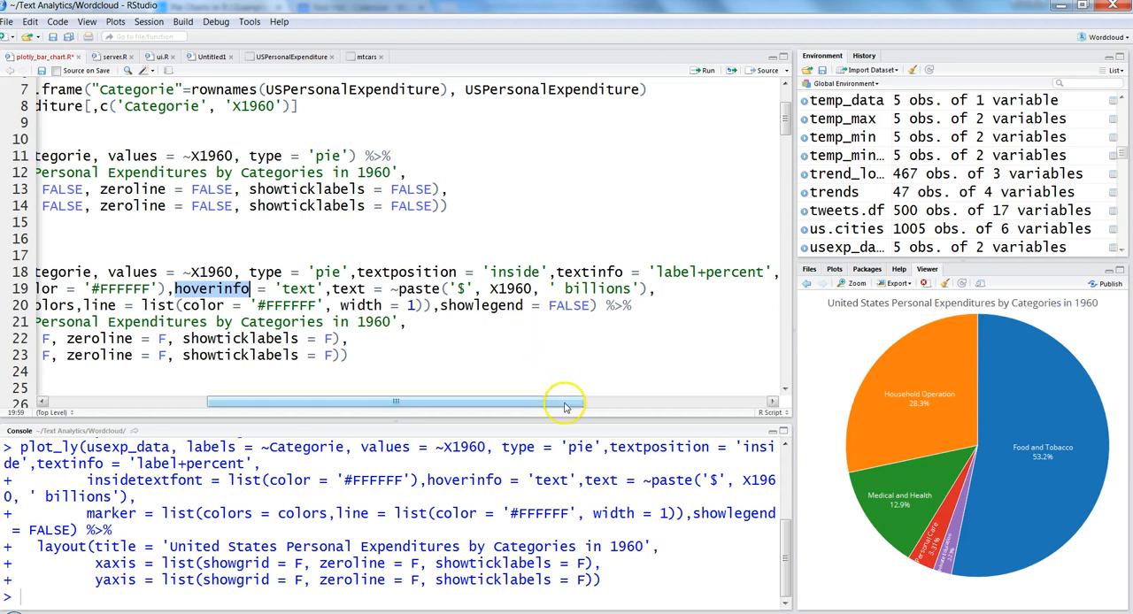
pyautogui.moveTo(396, 400); pyautogui.dragTo(238, 400)
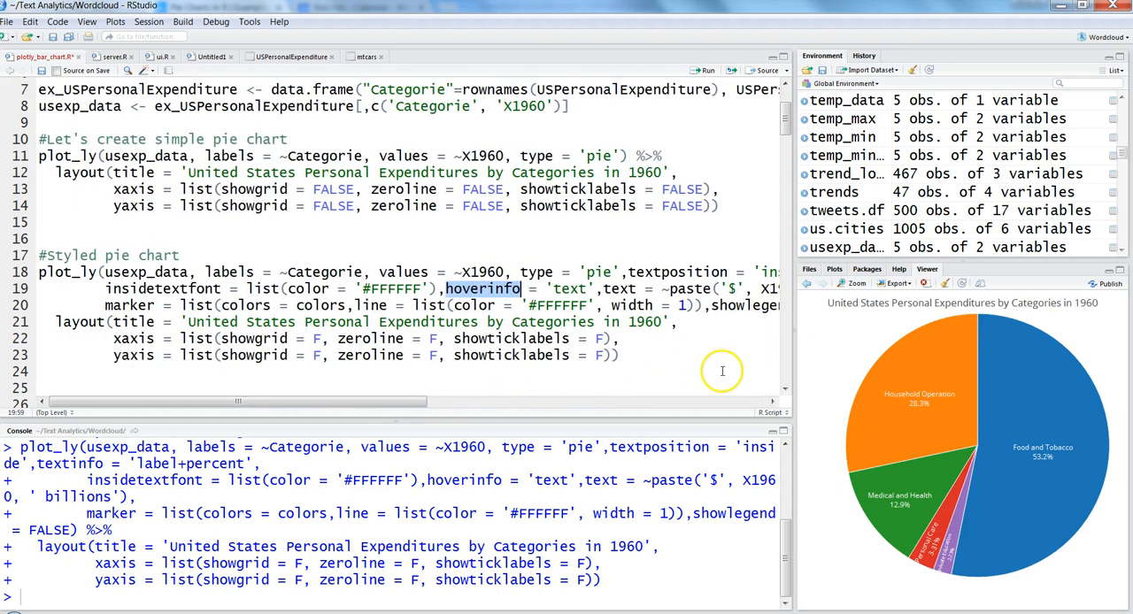
pyautogui.moveTo(788, 379)
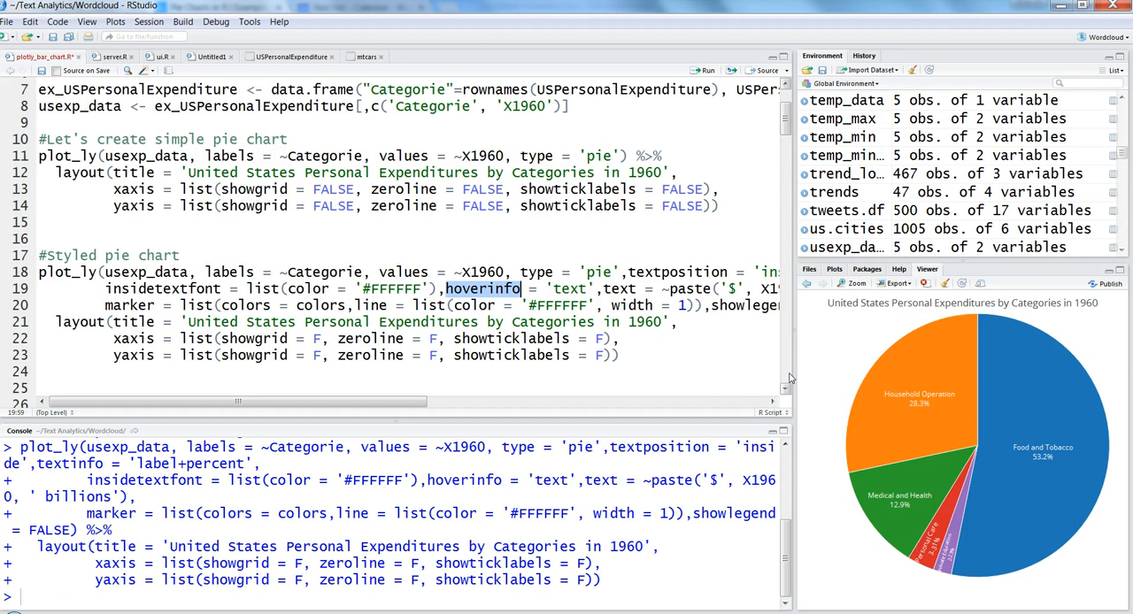
pyautogui.scroll(-3)
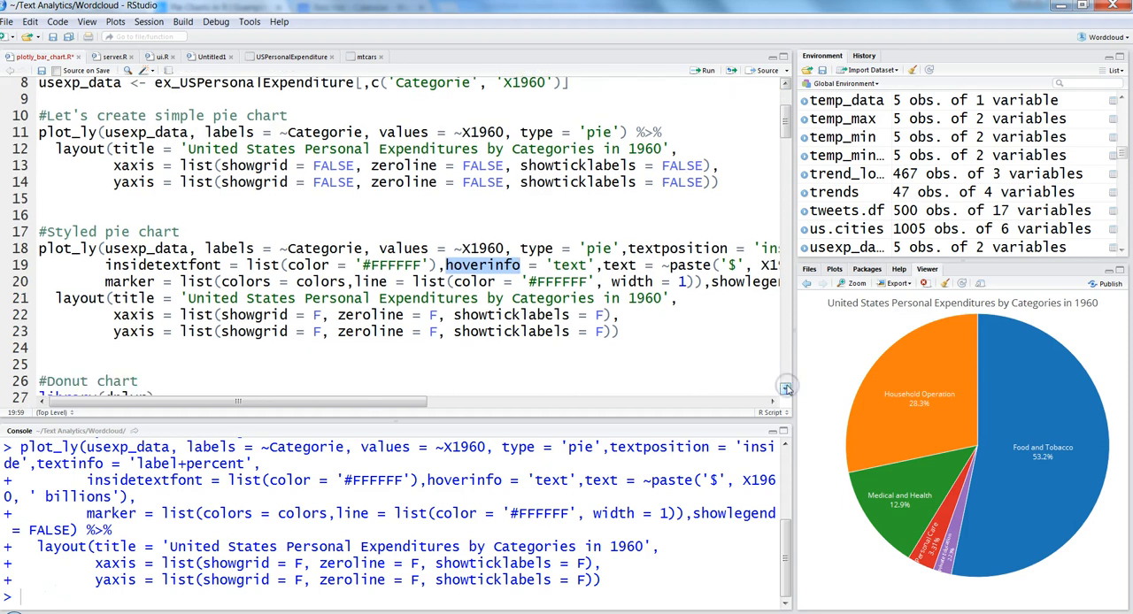
pyautogui.scroll(-3)
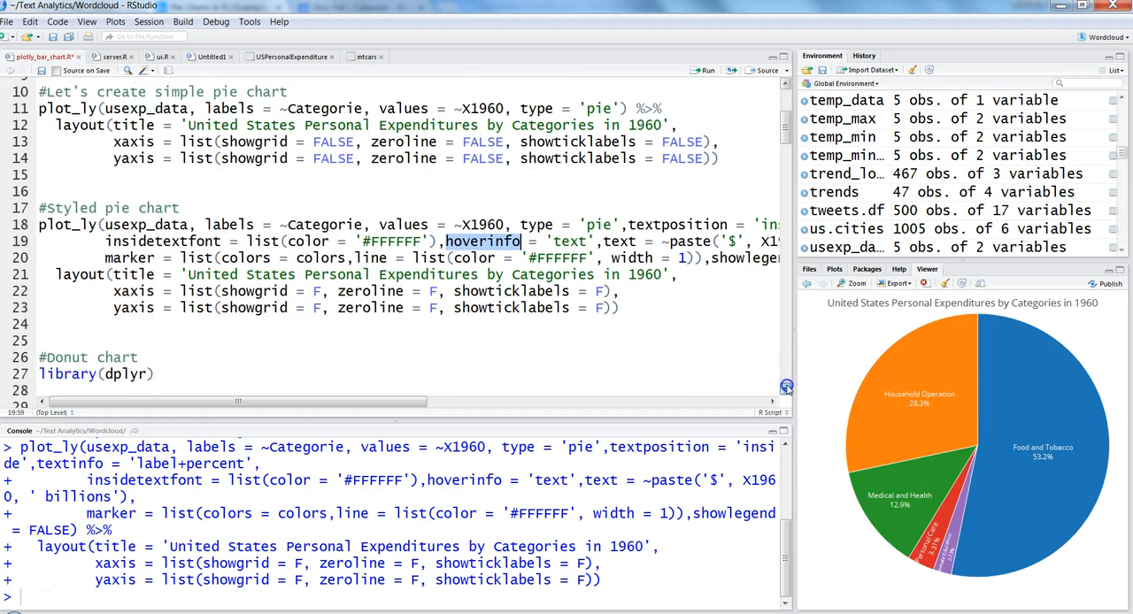
pyautogui.scroll(-3)
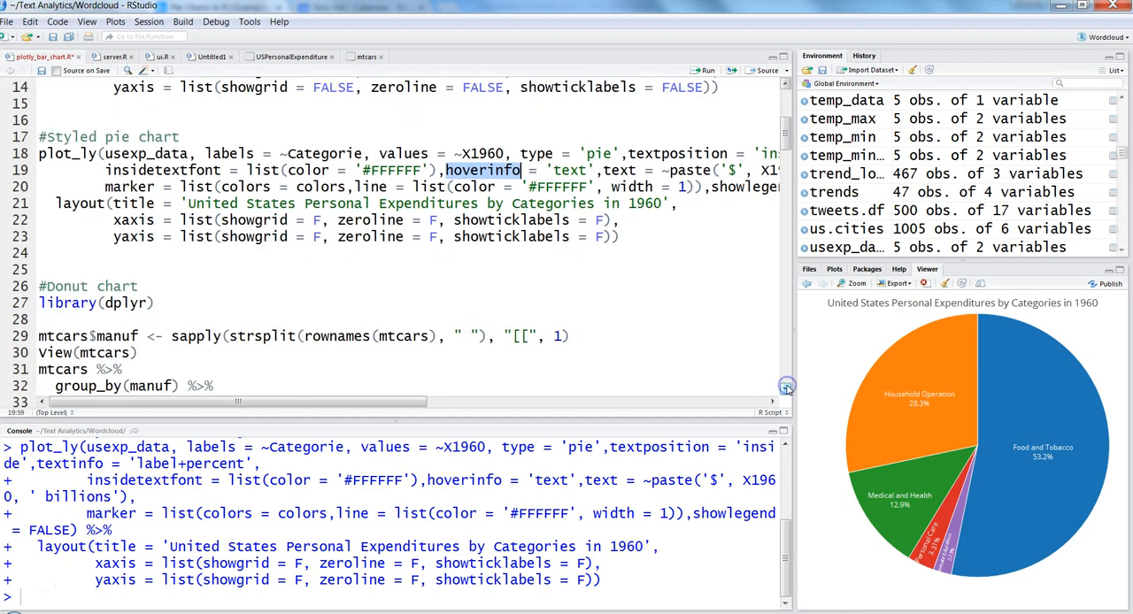
pyautogui.scroll(-3)
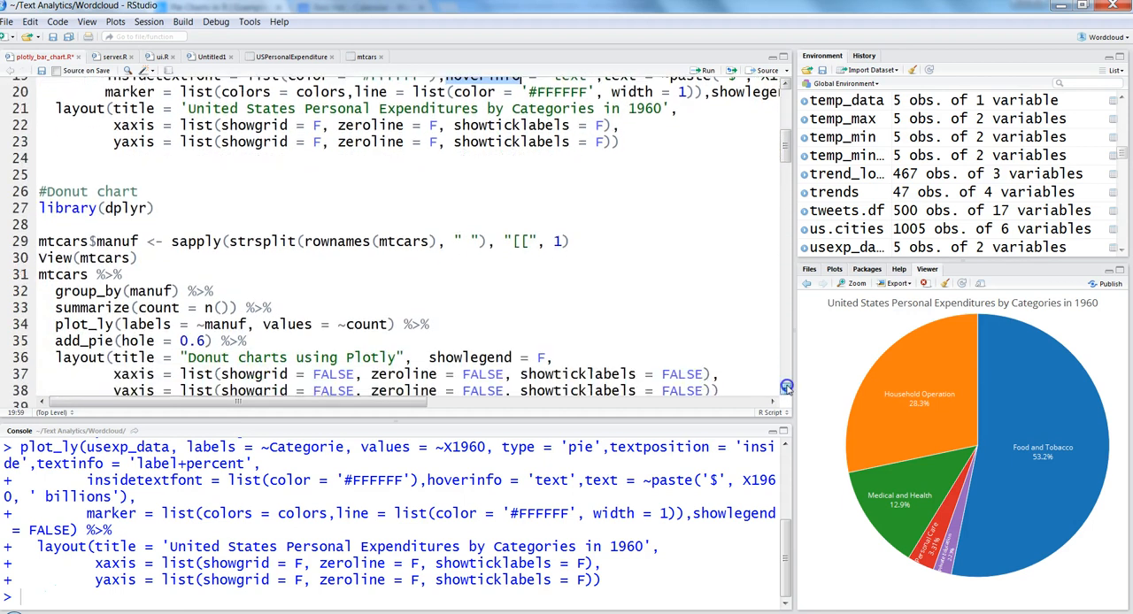
pyautogui.doubleClick(400, 241)
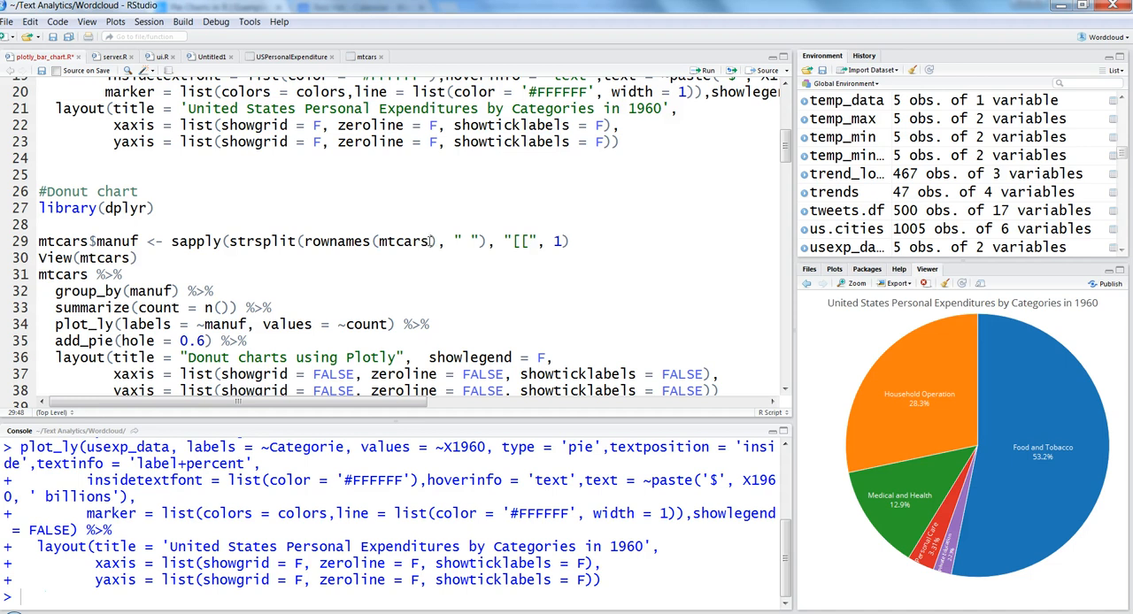
pyautogui.moveTo(35, 241)
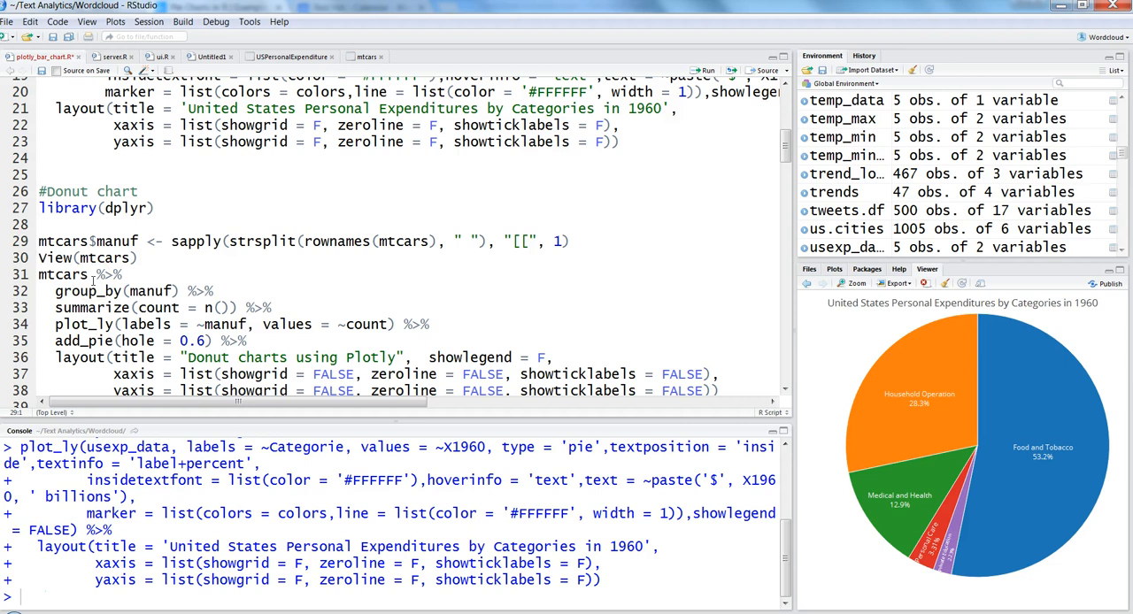
pyautogui.moveTo(284, 214)
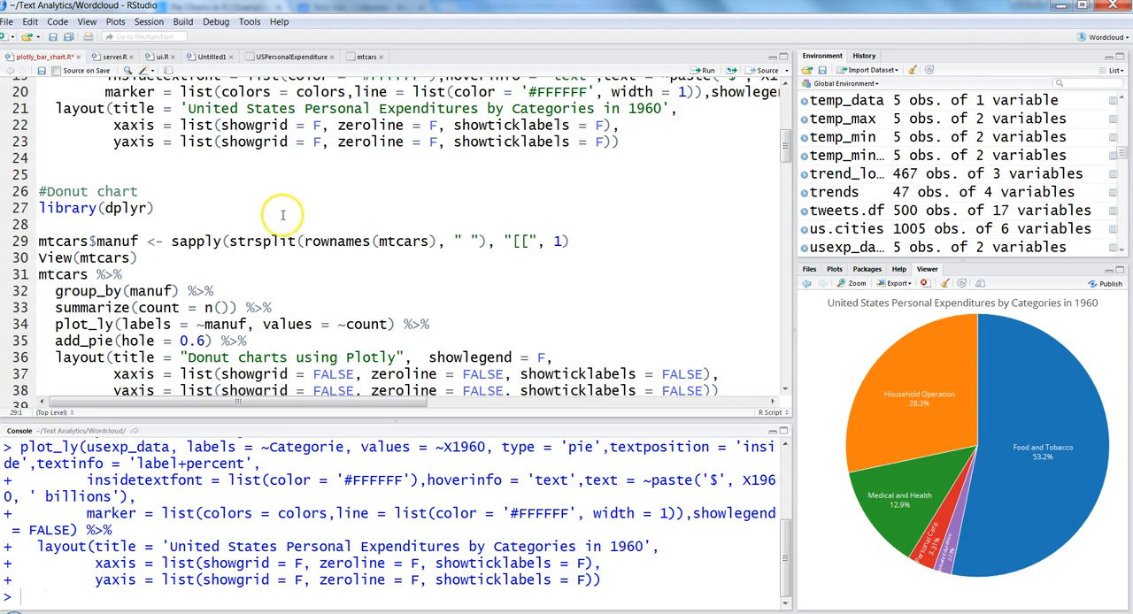
pyautogui.moveTo(369, 240)
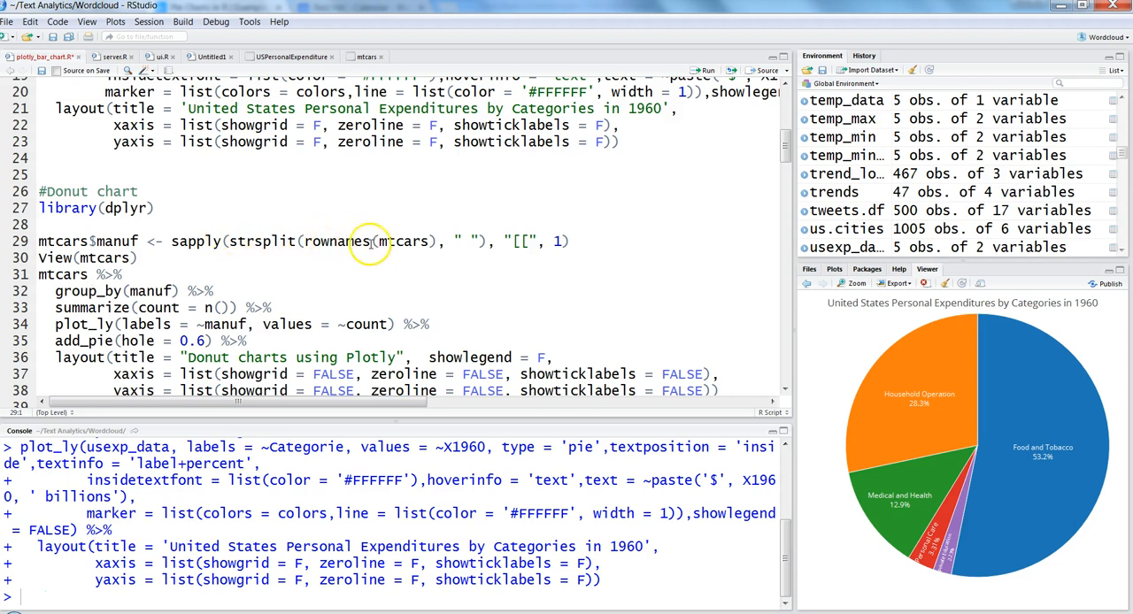
pyautogui.moveTo(322, 75)
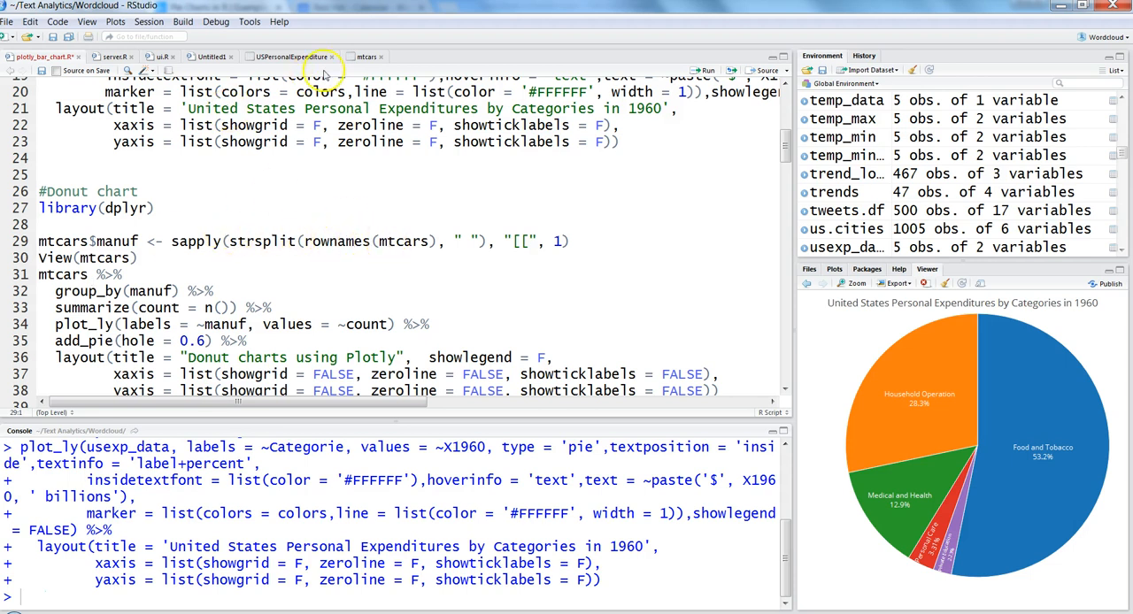
pyautogui.click(363, 56)
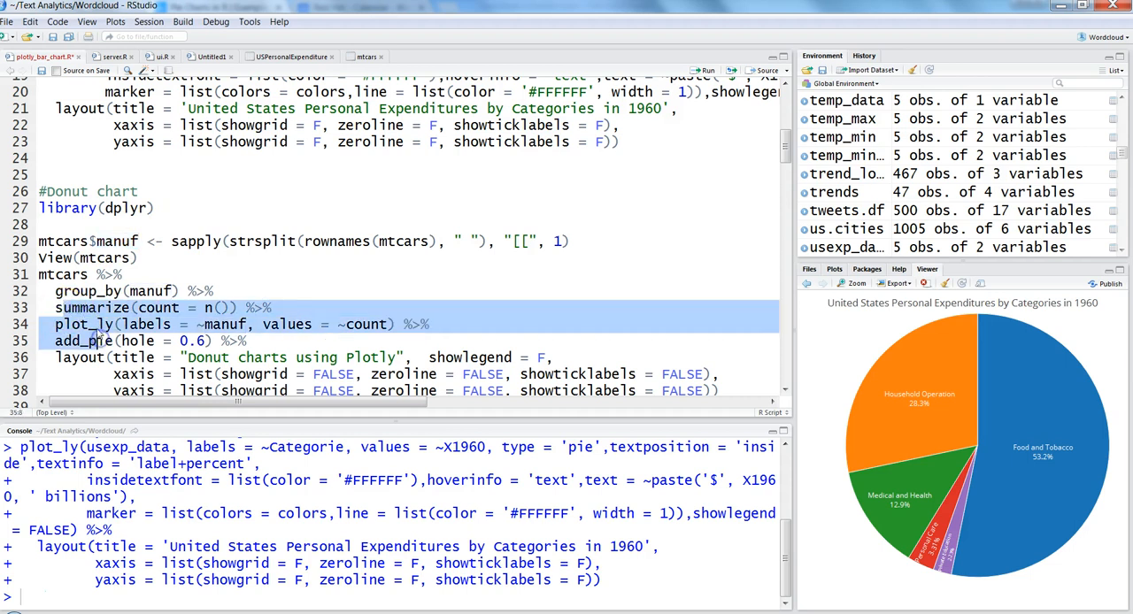
pyautogui.click(127, 209)
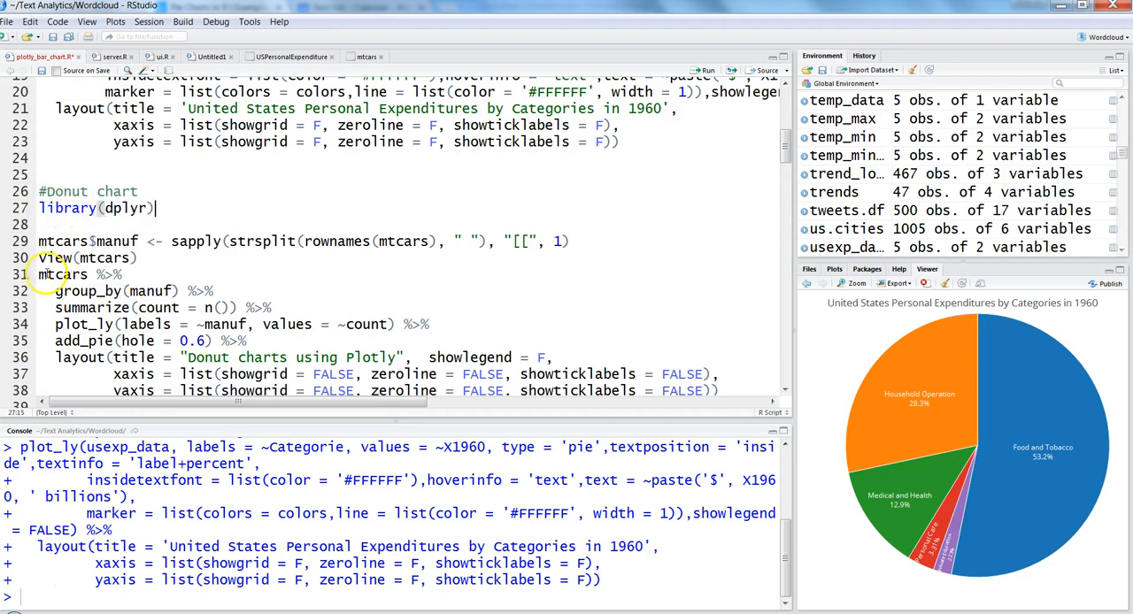
pyautogui.doubleClick(64, 273)
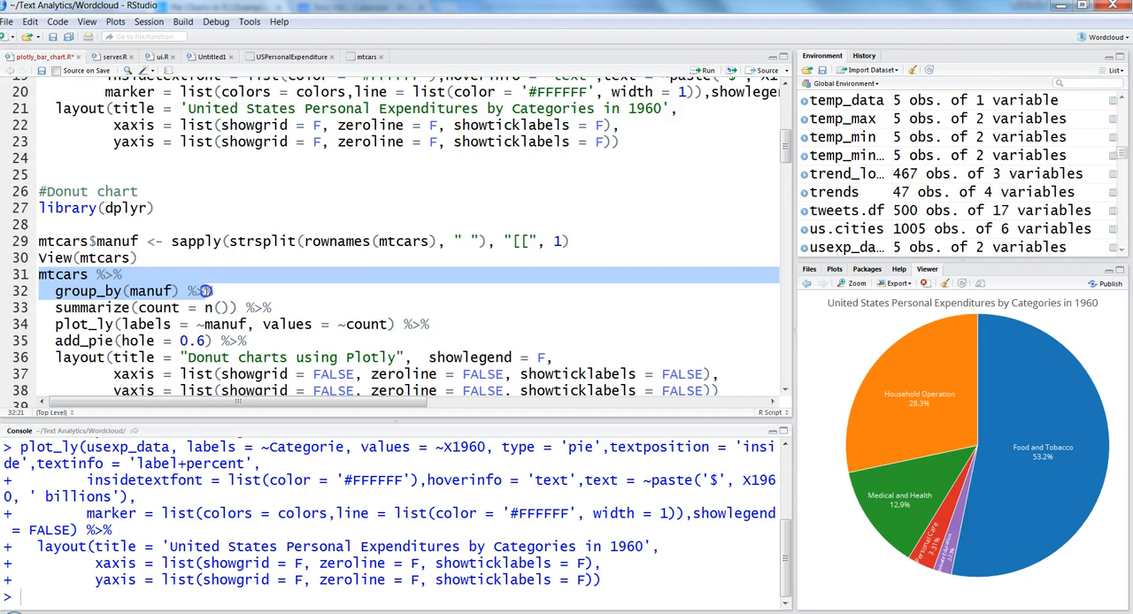
pyautogui.click(256, 308)
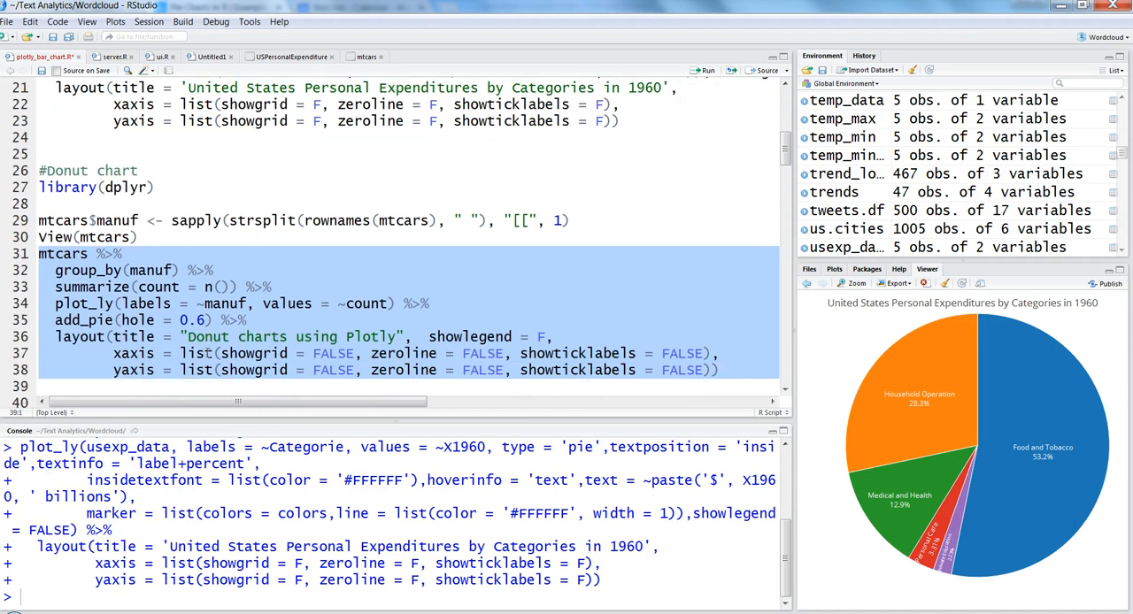
# - Render the 'Donut charts using Plotly' manufacturer donut and inspect it enlarged with hover
pyautogui.click(705, 71)
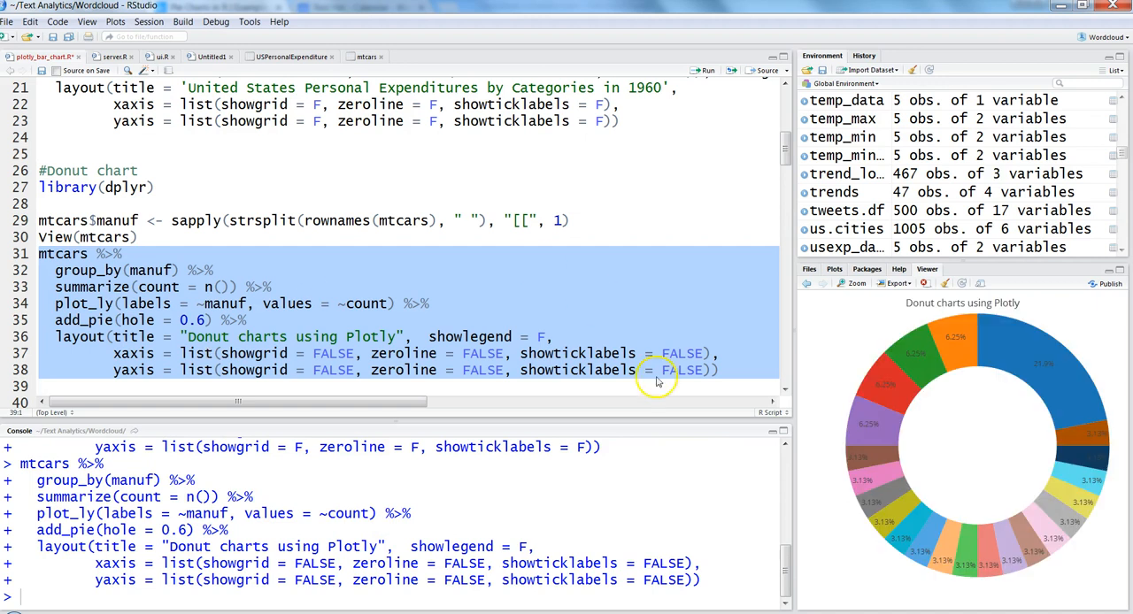
pyautogui.click(853, 283)
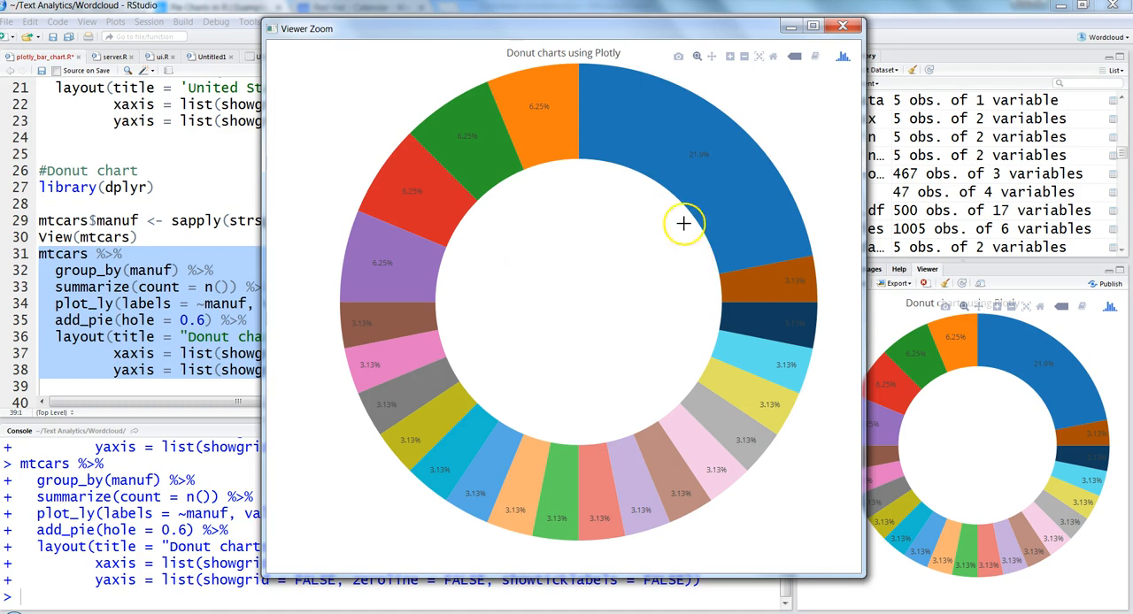
pyautogui.moveTo(722, 184)
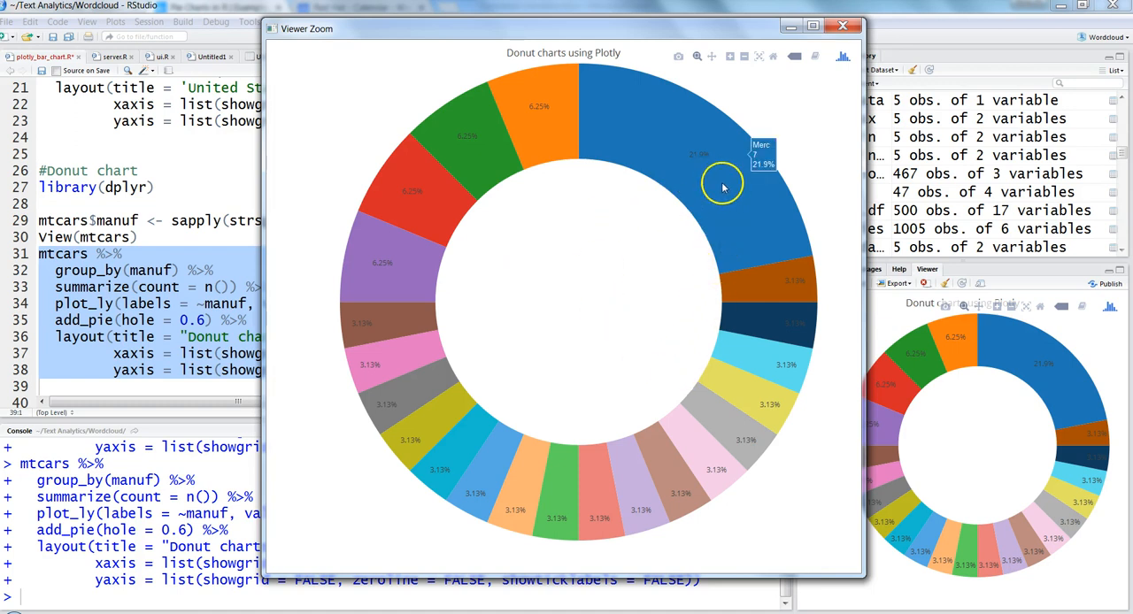
pyautogui.moveTo(469, 156)
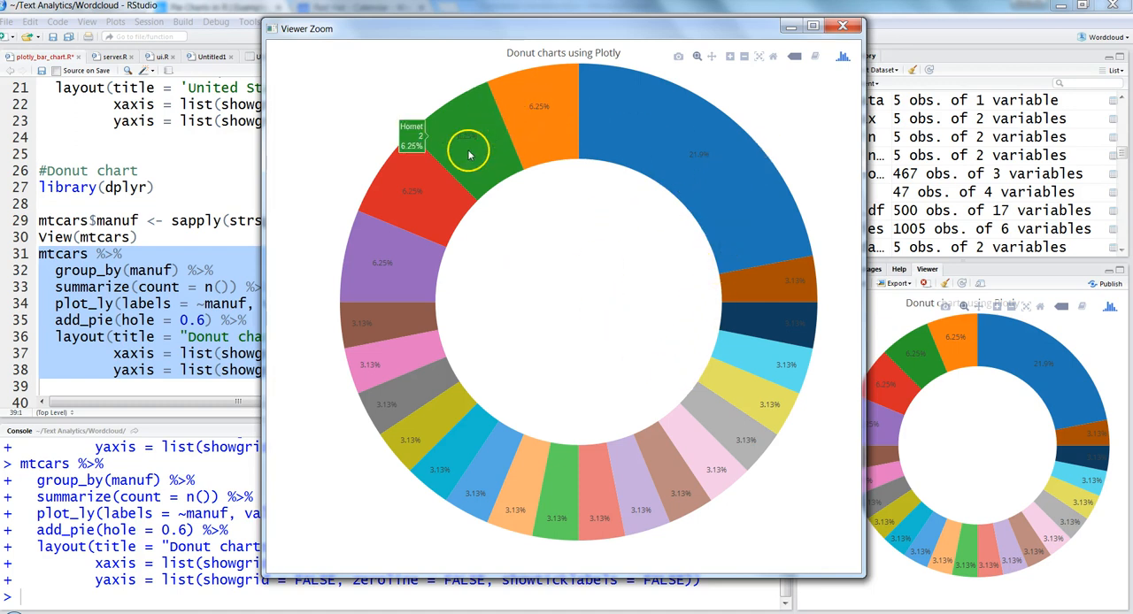
pyautogui.moveTo(676, 290)
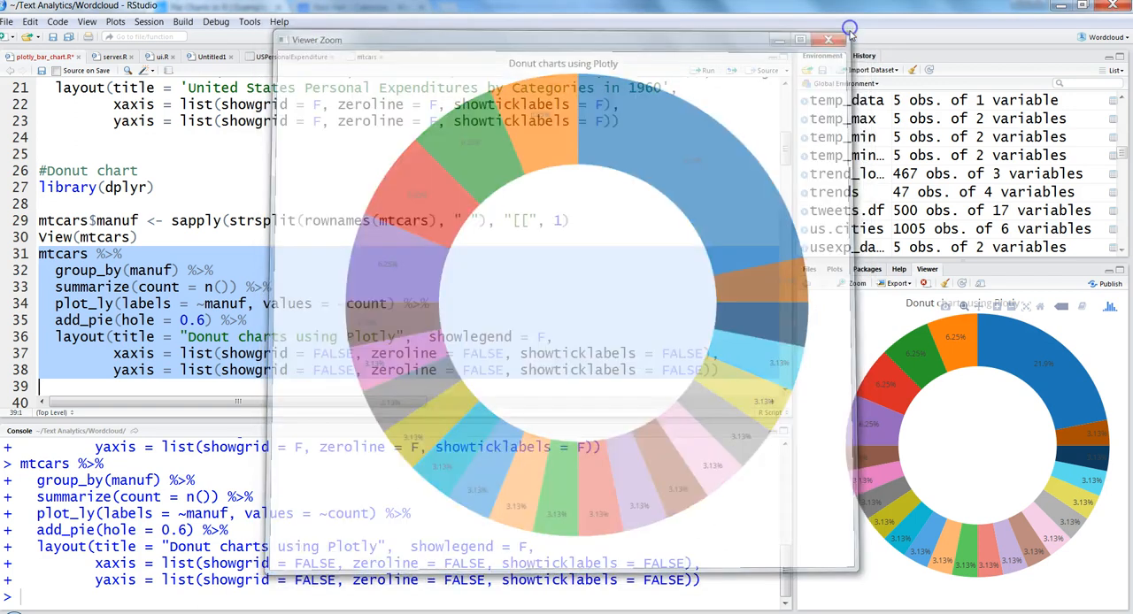
pyautogui.click(828, 39)
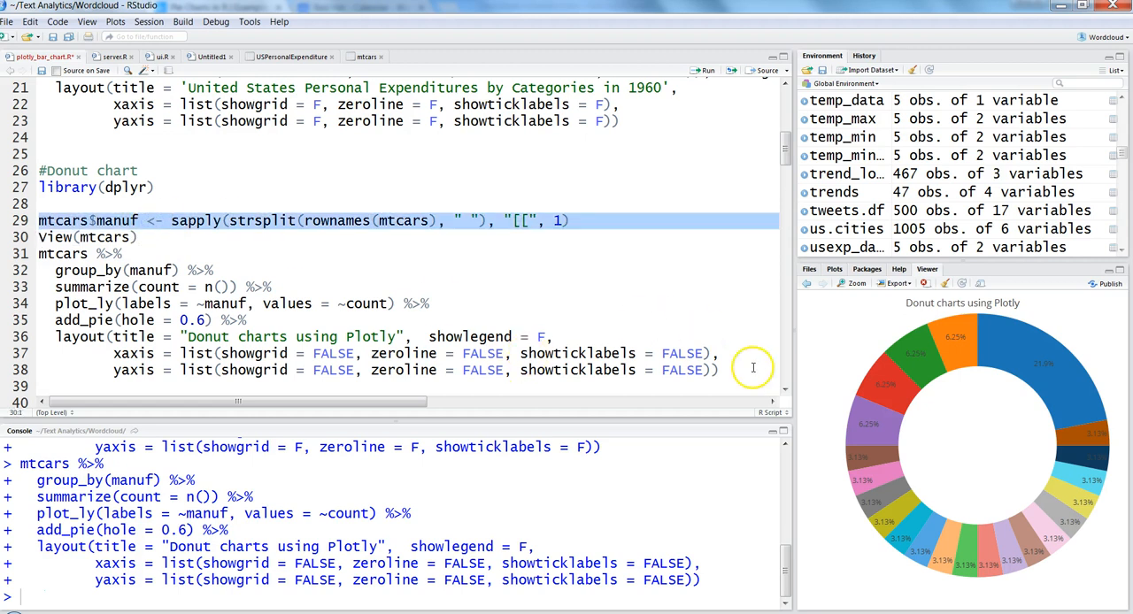
pyautogui.click(325, 318)
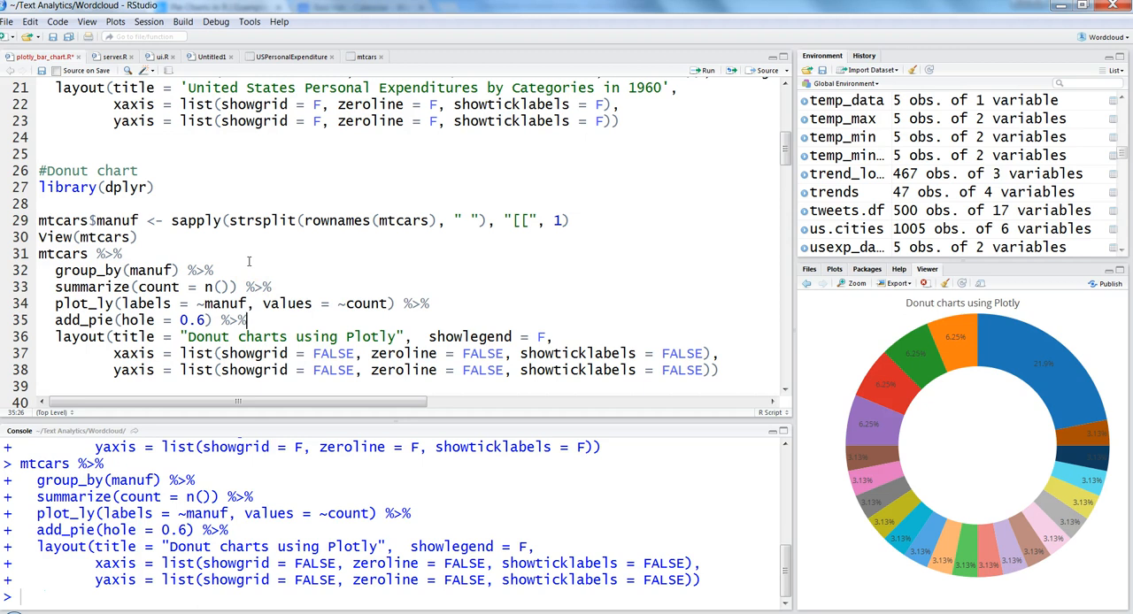
pyautogui.moveTo(372, 290)
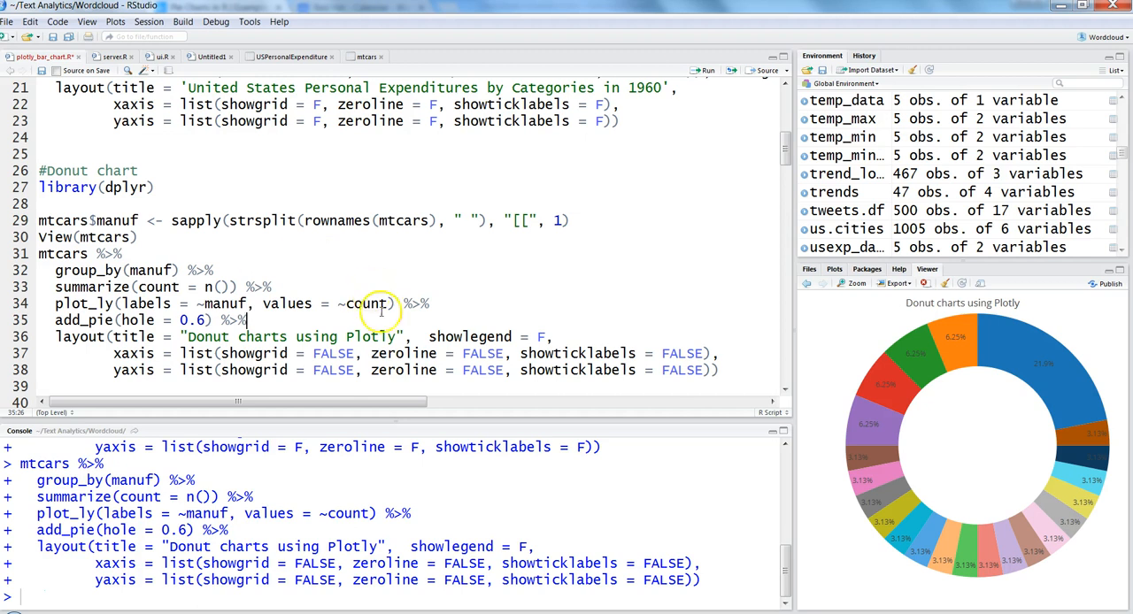
pyautogui.moveTo(782, 184)
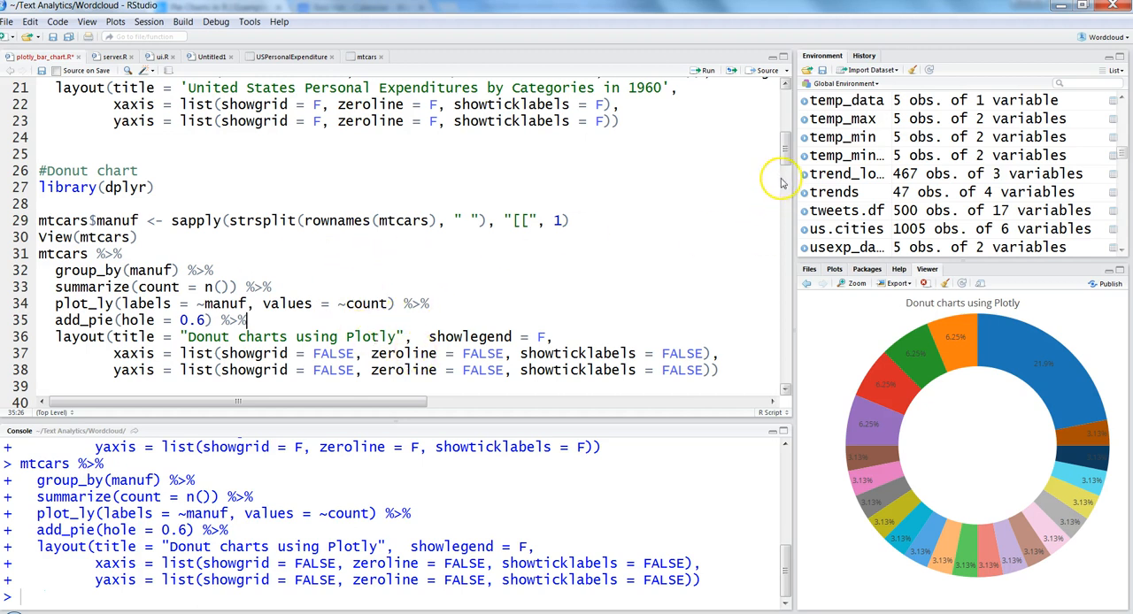
pyautogui.scroll(3)
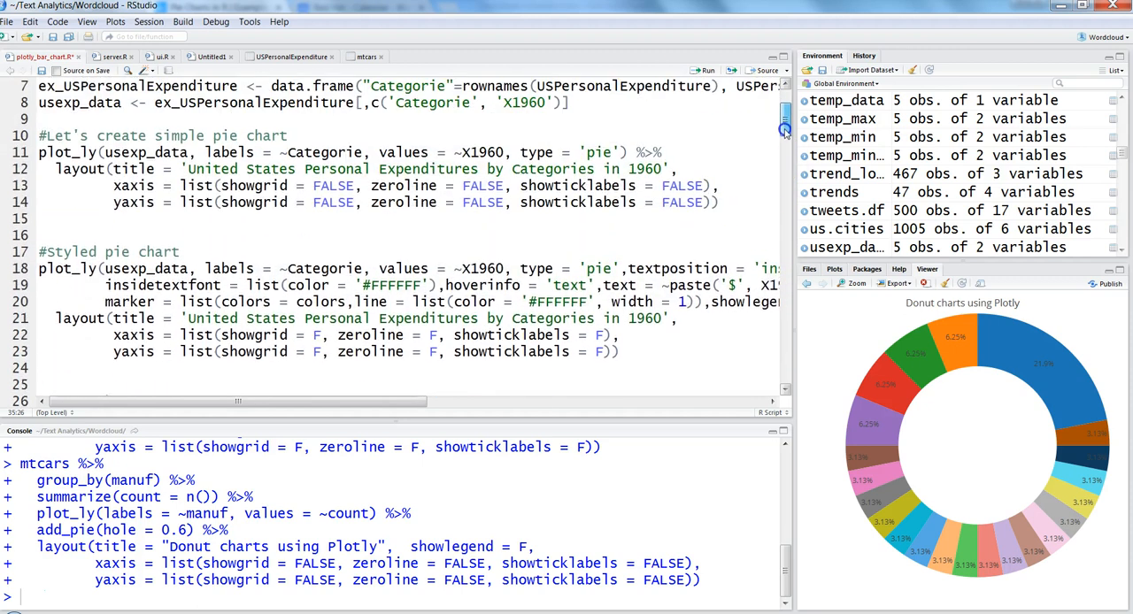
pyautogui.scroll(3)
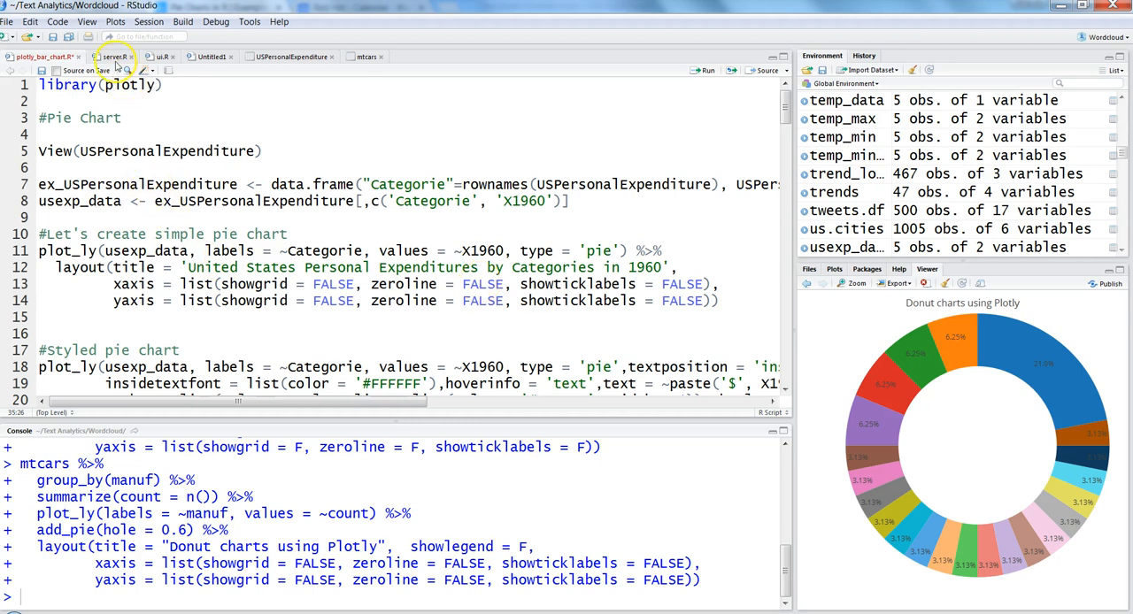
pyautogui.click(113, 56)
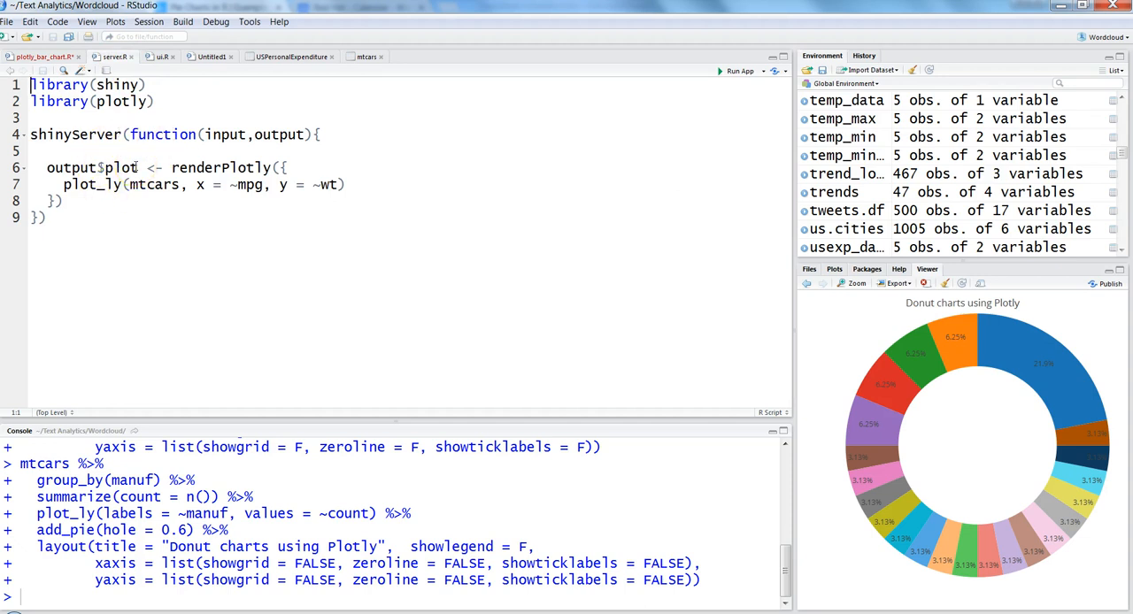
pyautogui.moveTo(173, 205)
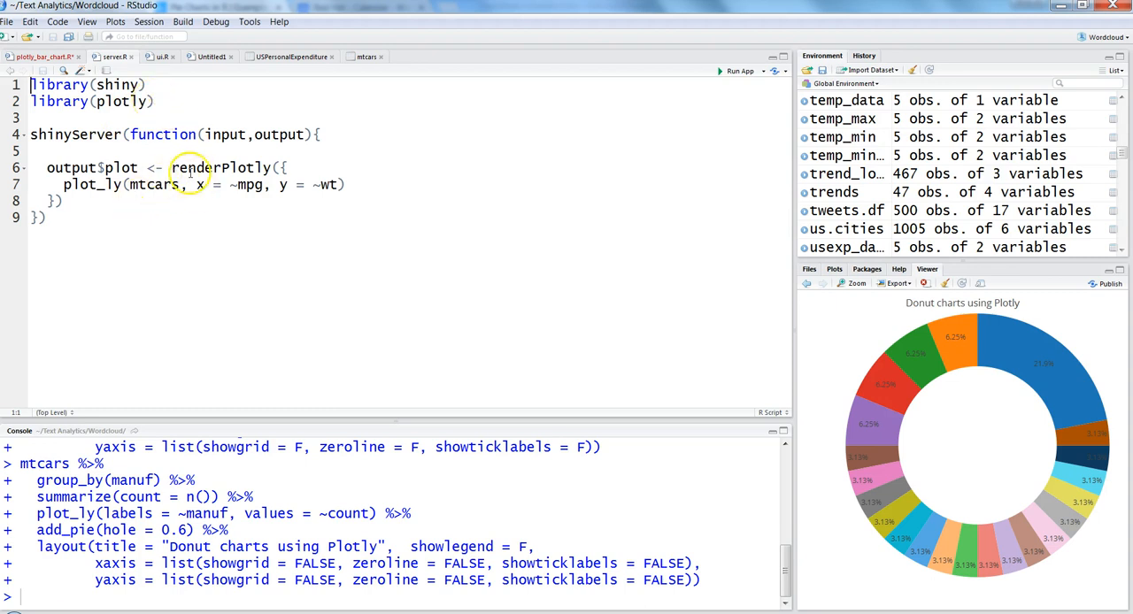
pyautogui.click(160, 56)
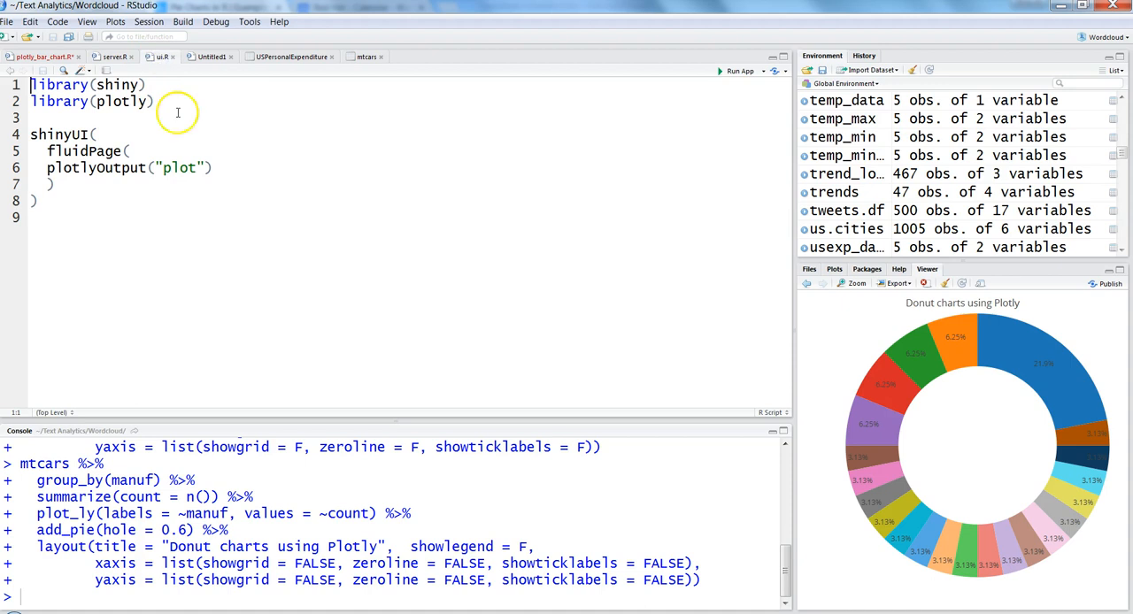
pyautogui.moveTo(178, 139)
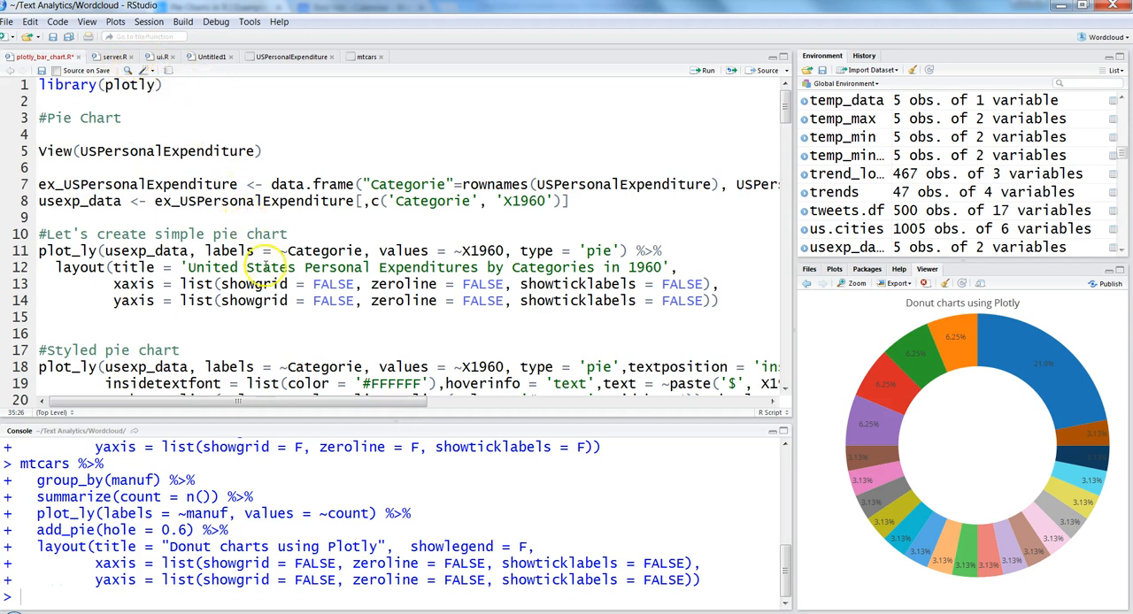
pyautogui.moveTo(209, 127)
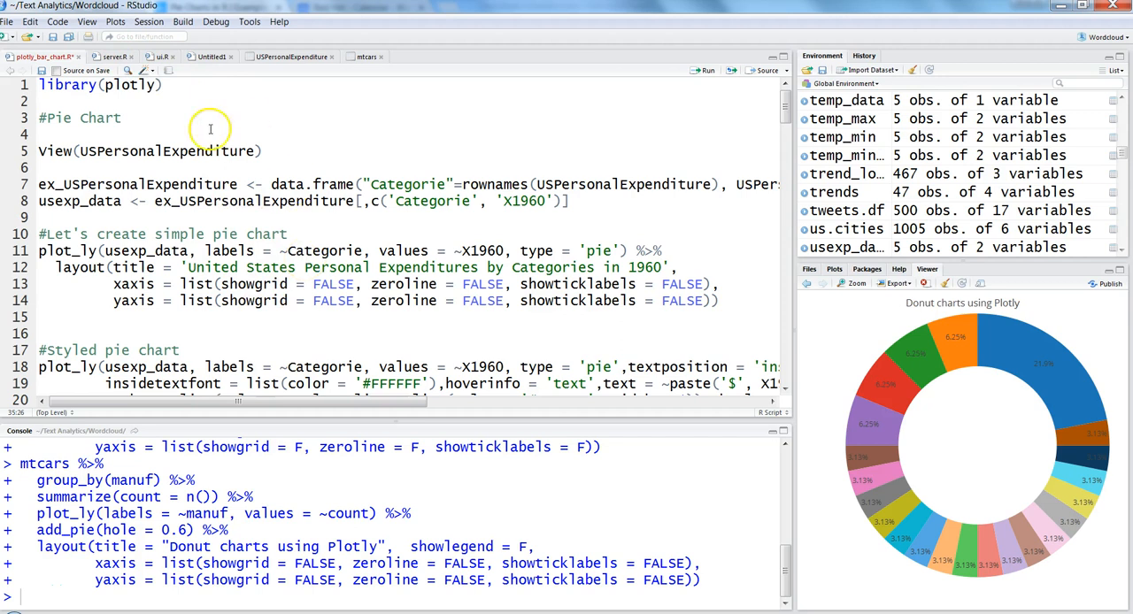